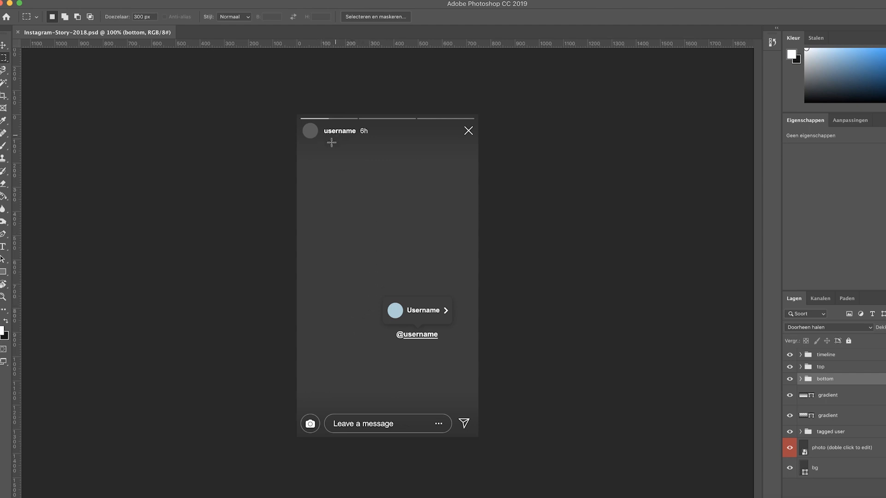
mouse_move(460, 282)
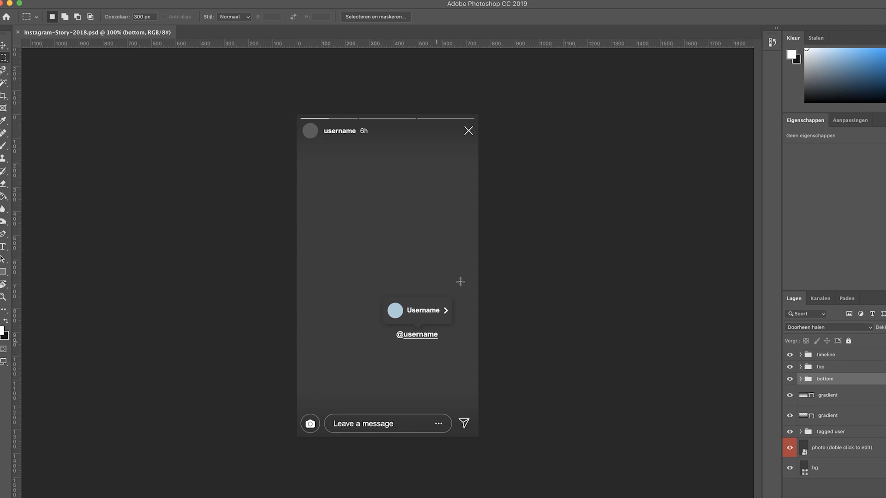
Step: Hide the story template's photo and background layers
left_click(245, 33)
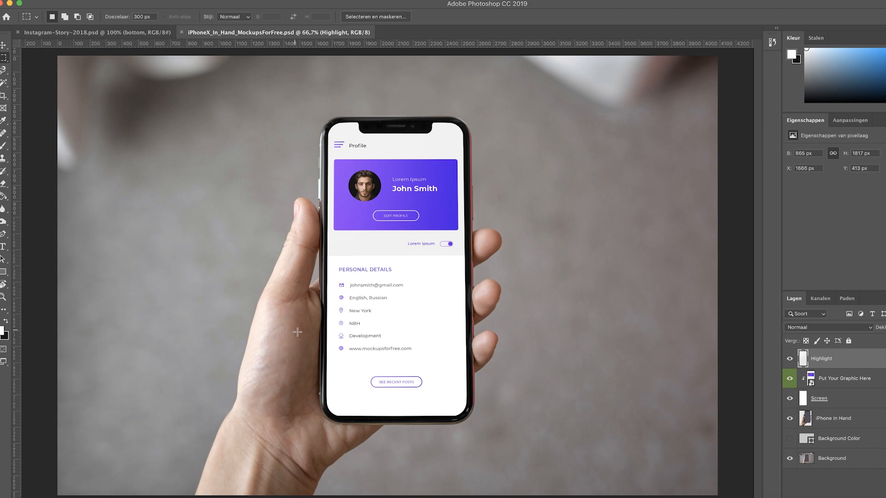
mouse_move(298, 334)
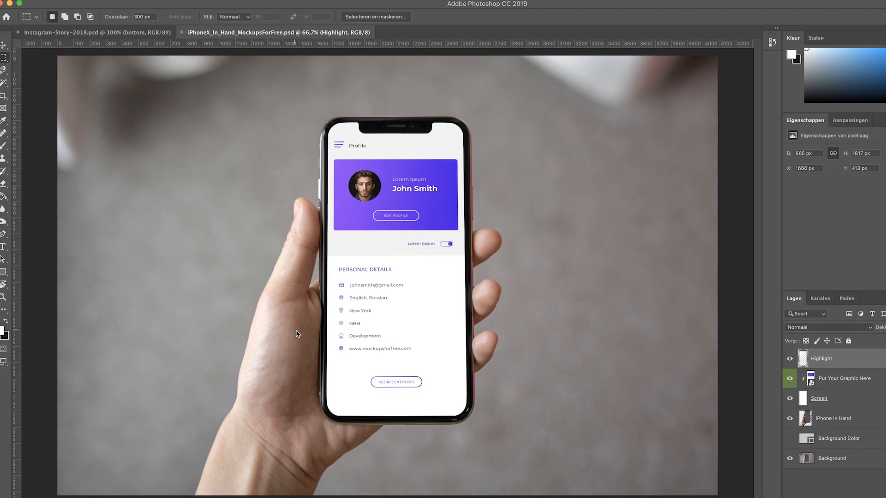
left_click(96, 32)
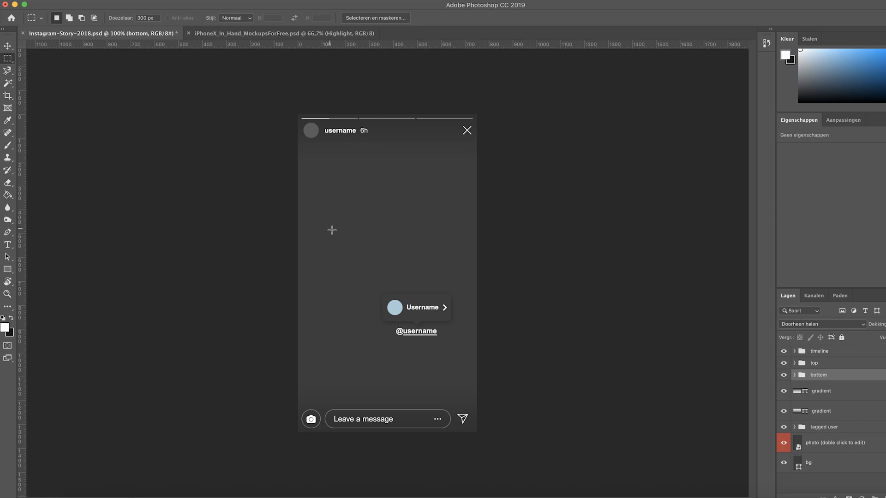
key("cmd+=")
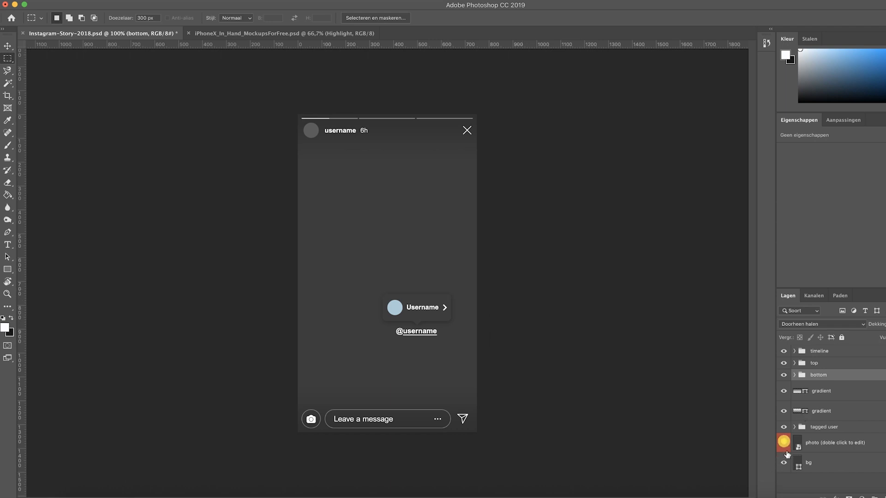
left_click(784, 446)
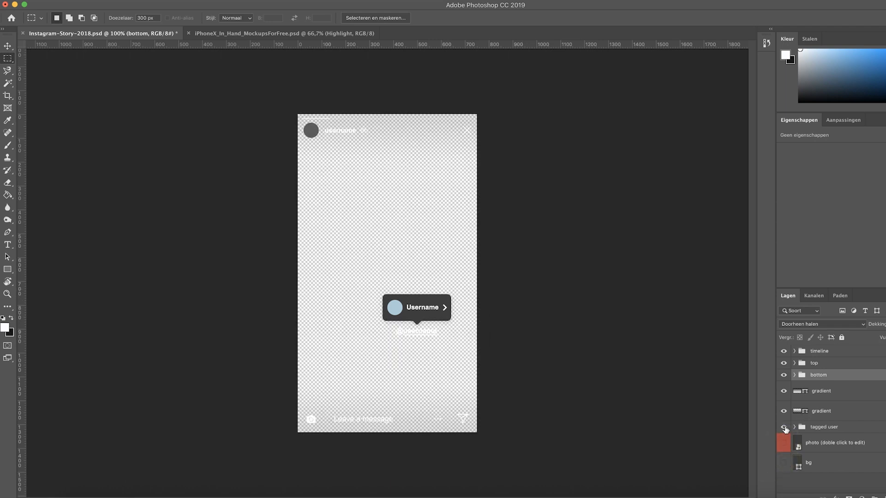
left_click(784, 429)
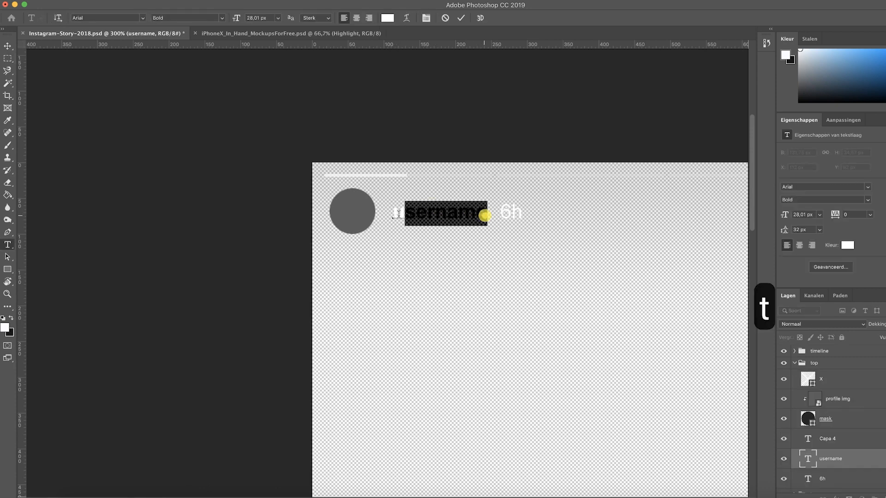
Step: Change the username to 'filmdat' and nudge the 6h timestamp closer to it
type("filmdat")
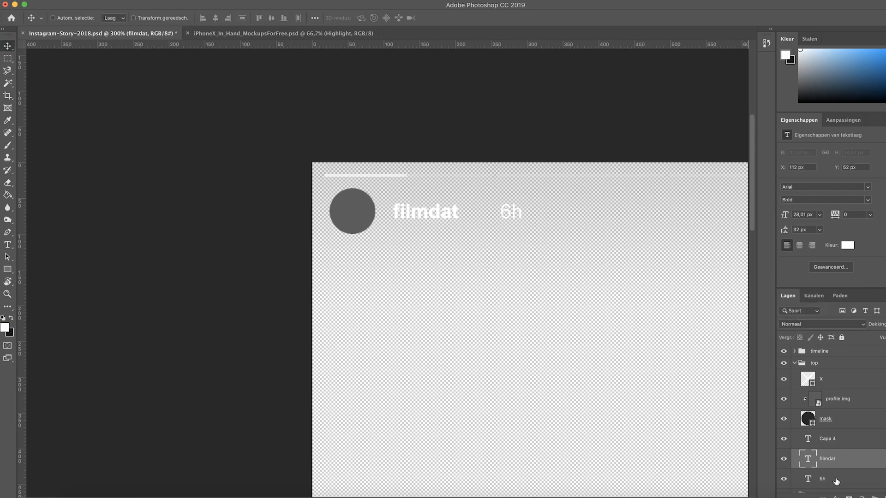
left_click(822, 479)
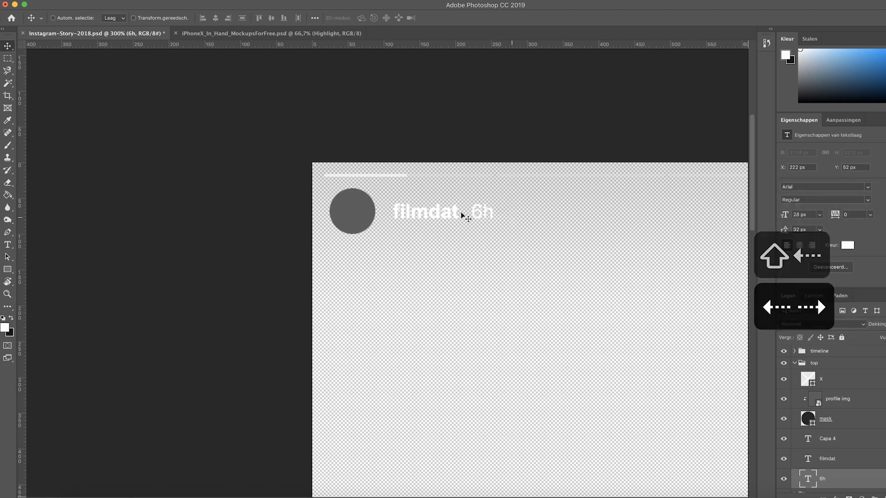
left_click(838, 398)
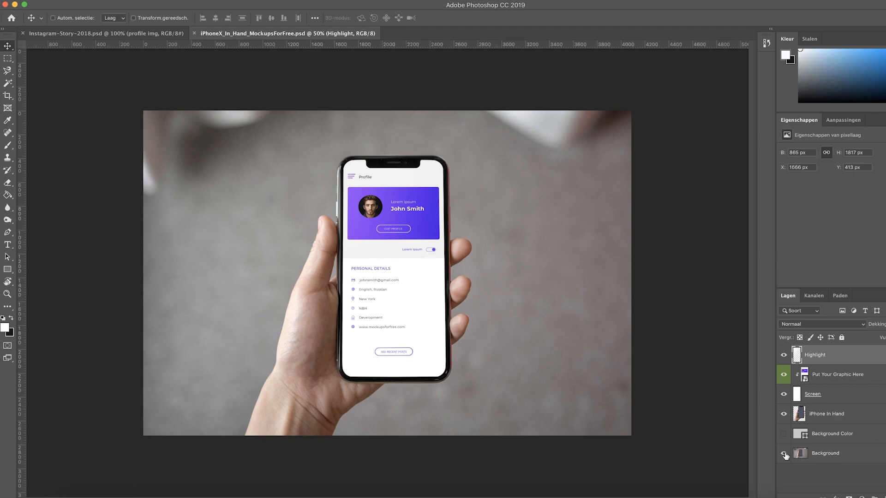
Step: Hide the floor background, profile graphic and white screen, then select iPhone In Hand to cut the screen
left_click(784, 452)
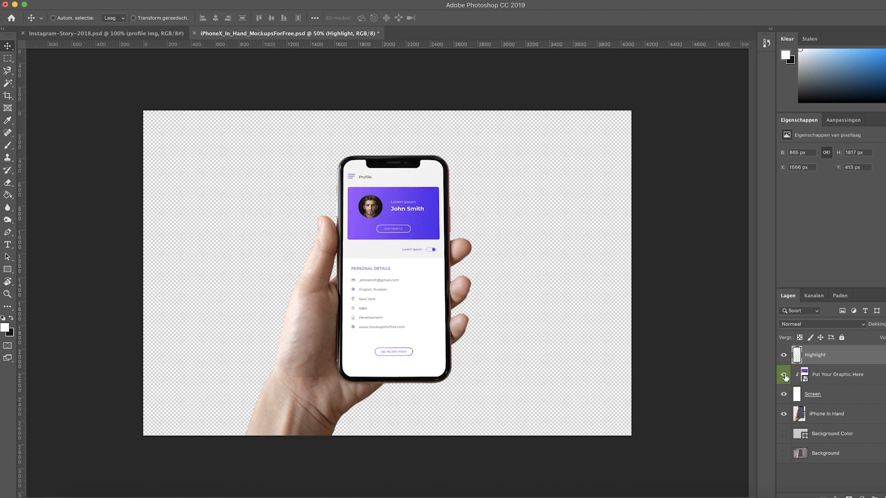
left_click(784, 374)
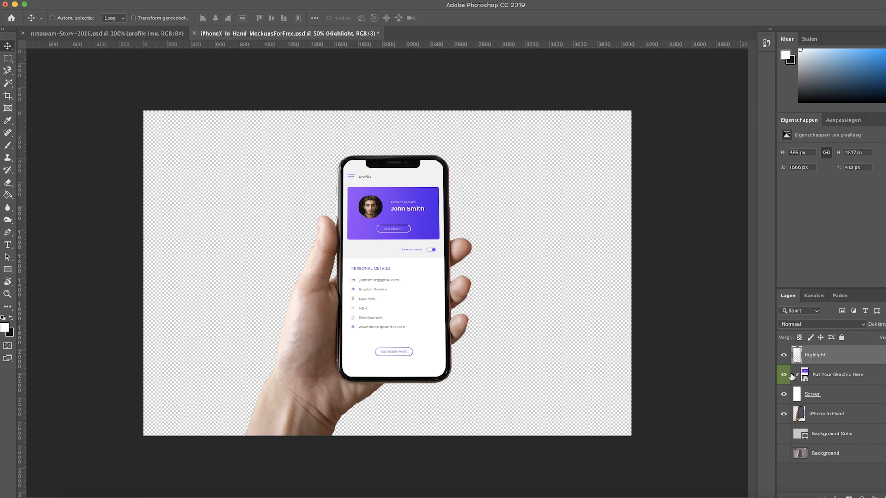
left_click(784, 374)
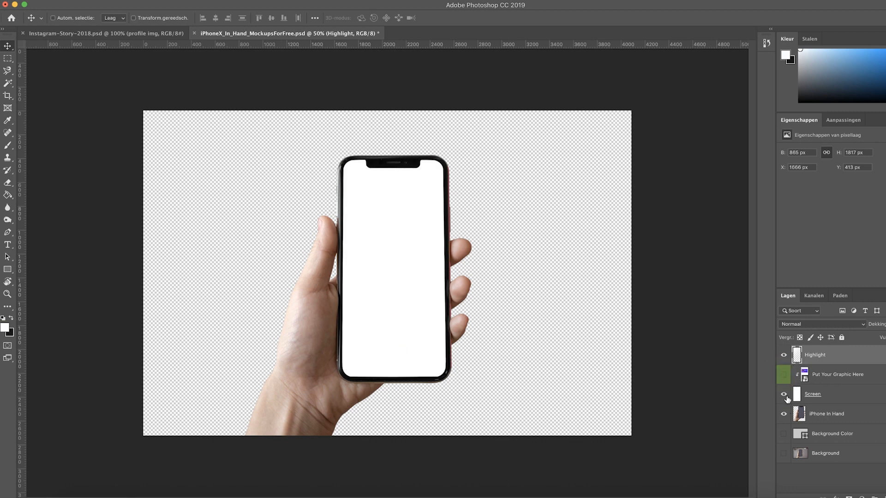
left_click(783, 414)
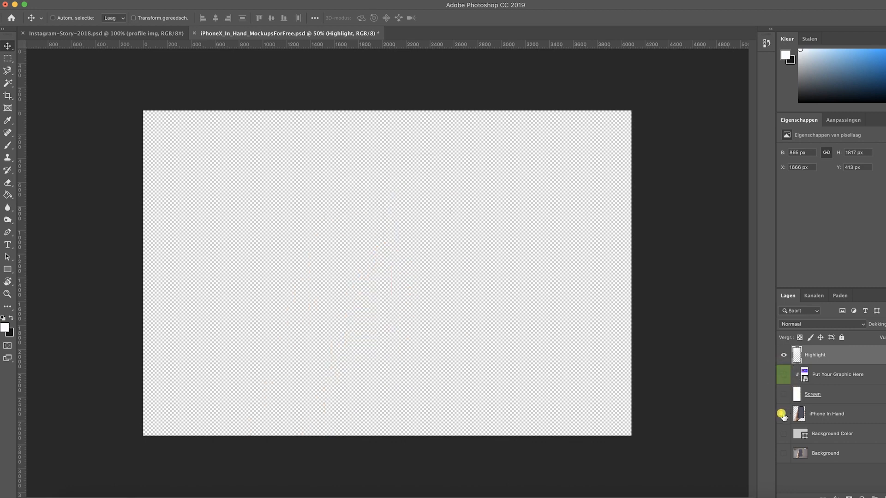
left_click(784, 414)
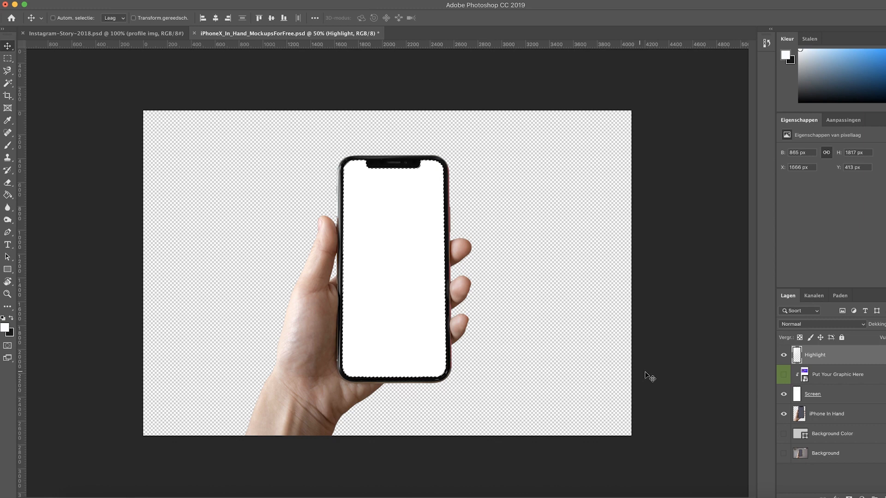
left_click(8, 58)
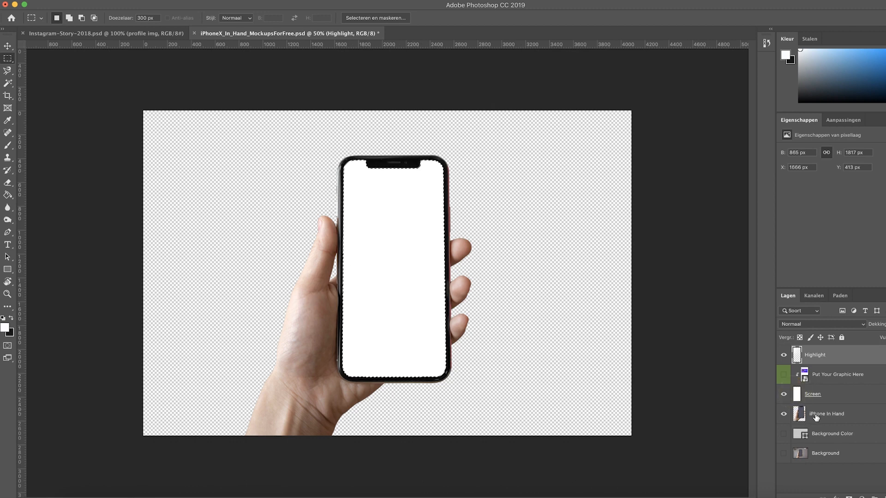
left_click(826, 414)
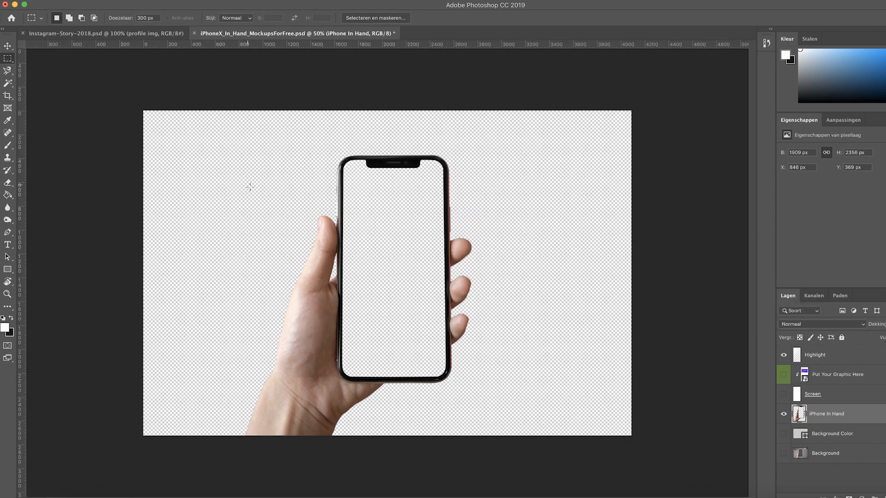
Step: Save the Photoshop file and create a new 1080×1920 composition
key("cmd+s")
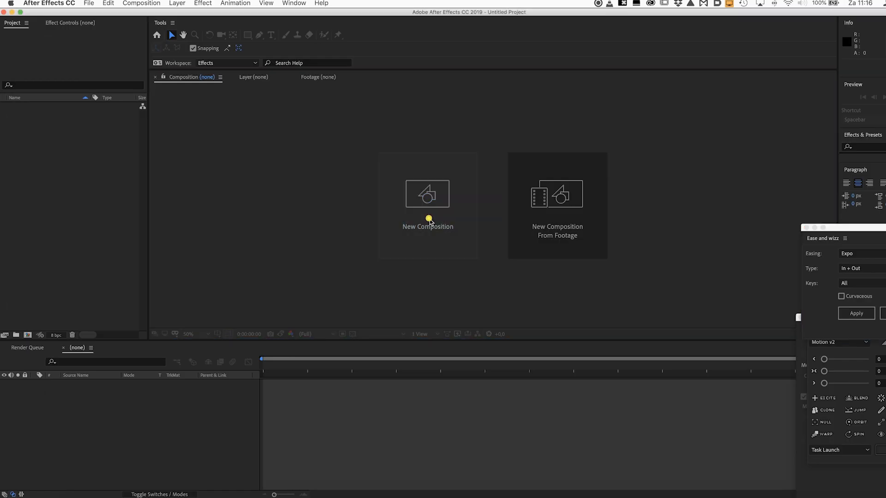
left_click(428, 194)
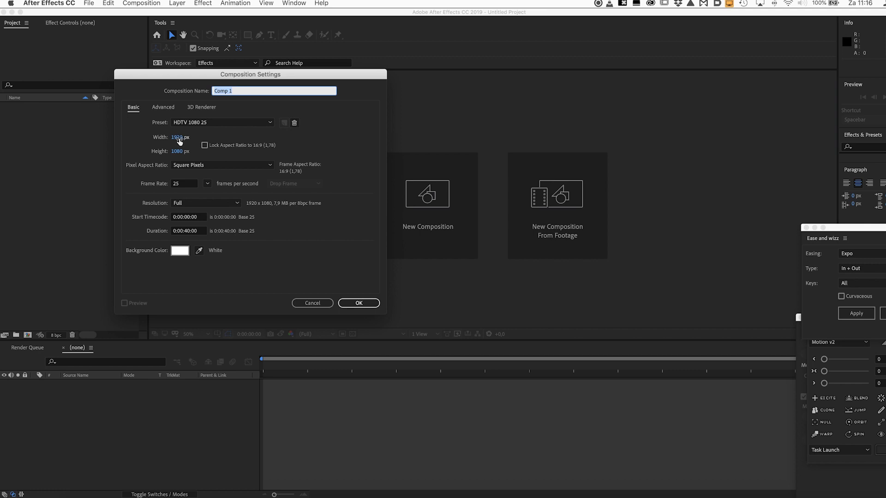
left_click(180, 137)
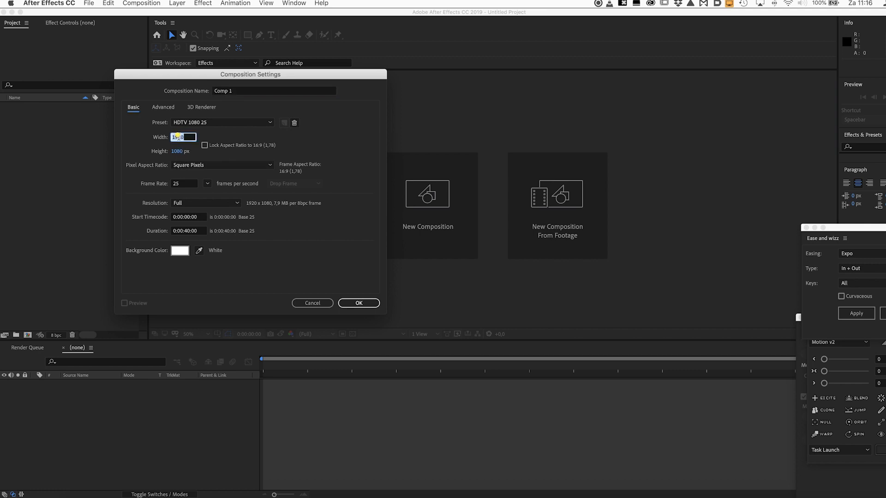
type("1080")
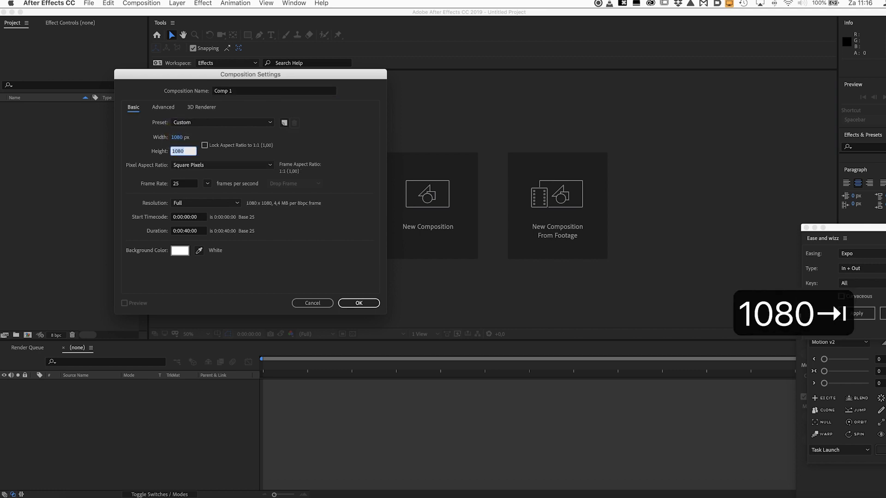
type("19")
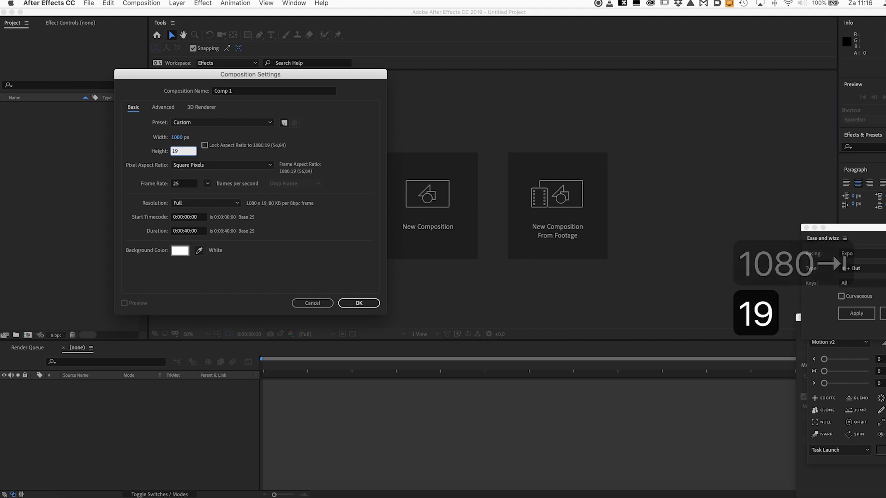
type("1920")
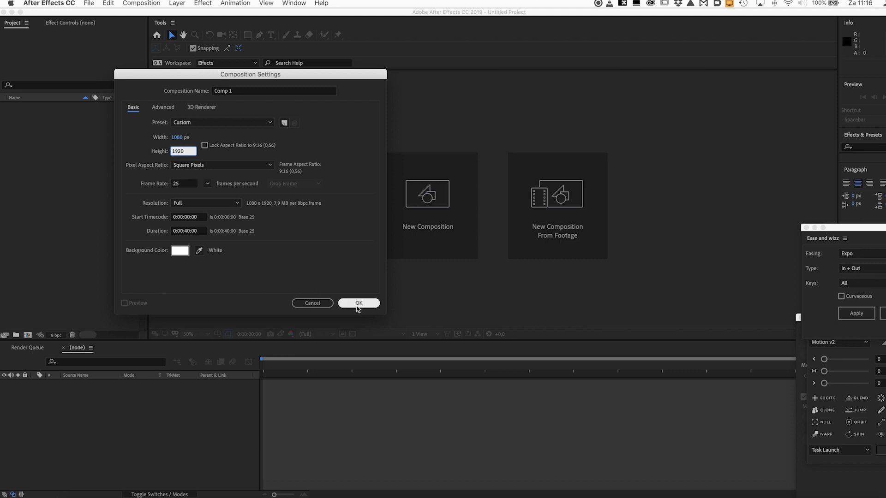
left_click(358, 302)
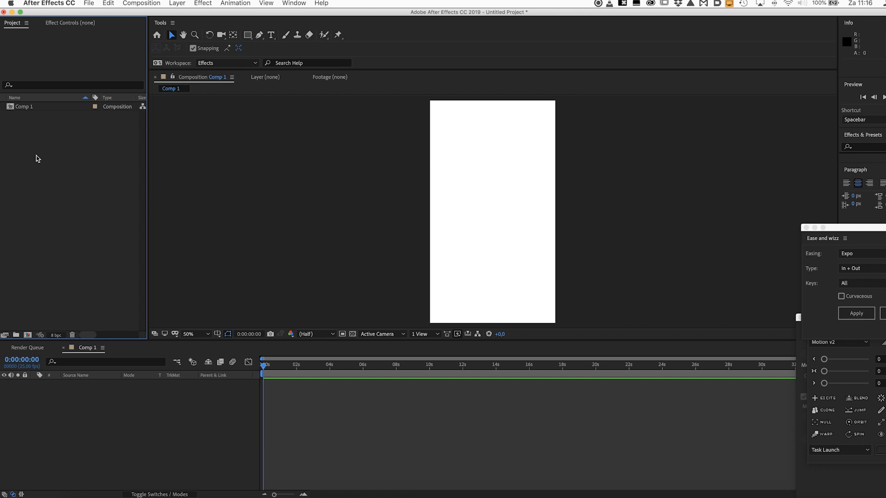
Step: Import footage and drag the iPhone-in-hand mockup into Comp 1 with the Instagram story
right_click(36, 159)
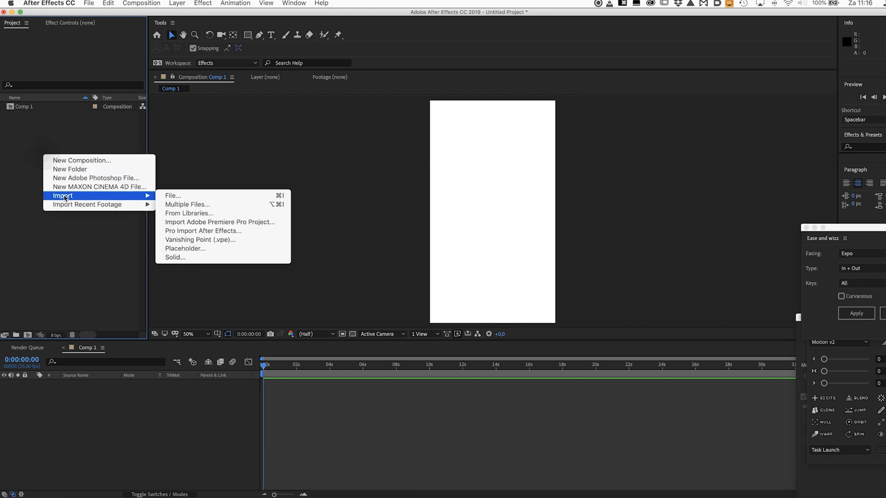
mouse_move(172, 196)
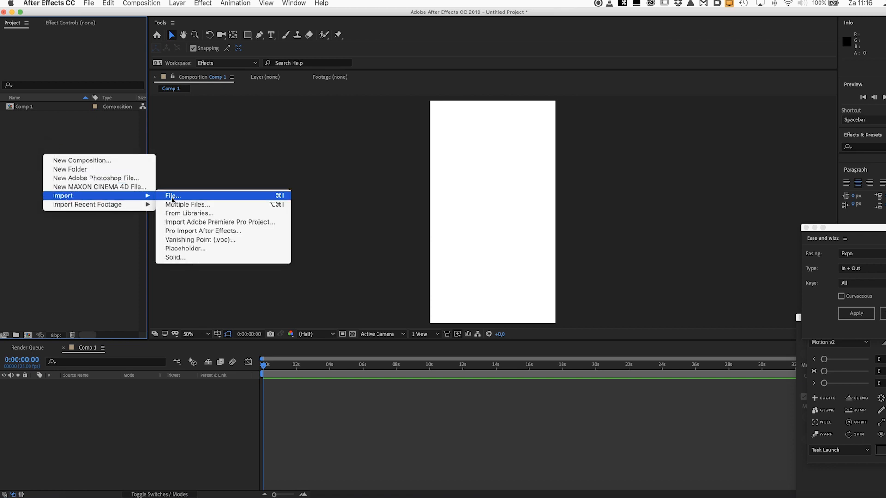
left_click(172, 196)
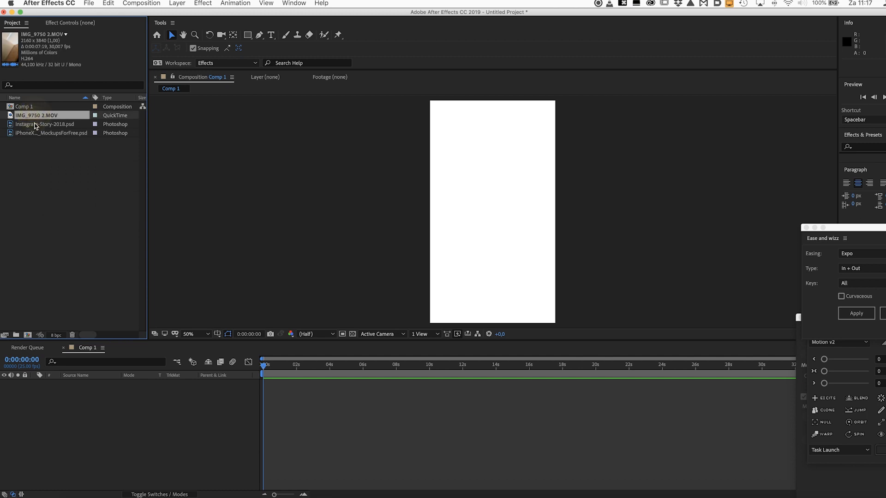
left_click(45, 124)
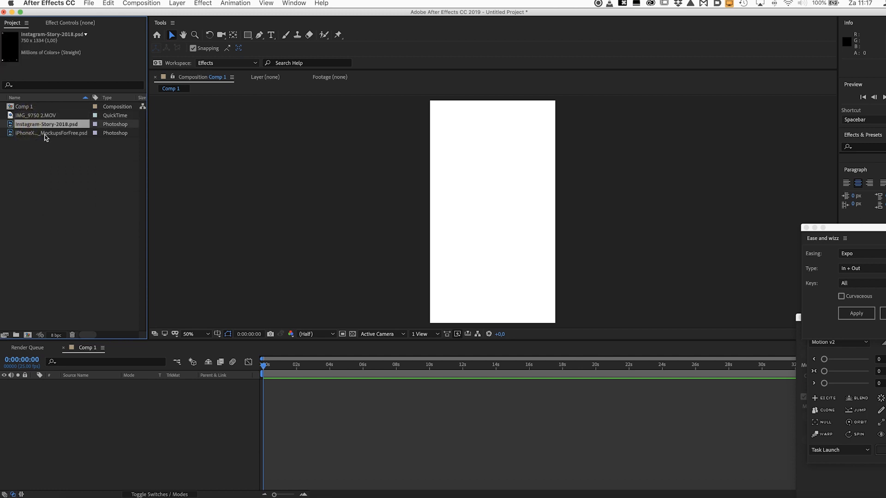
left_click(51, 133)
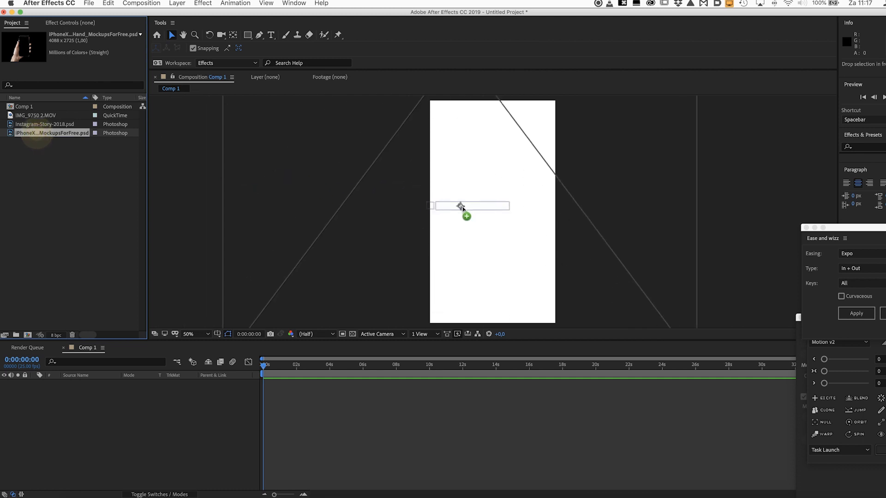
left_click_drag(51, 133, 466, 210)
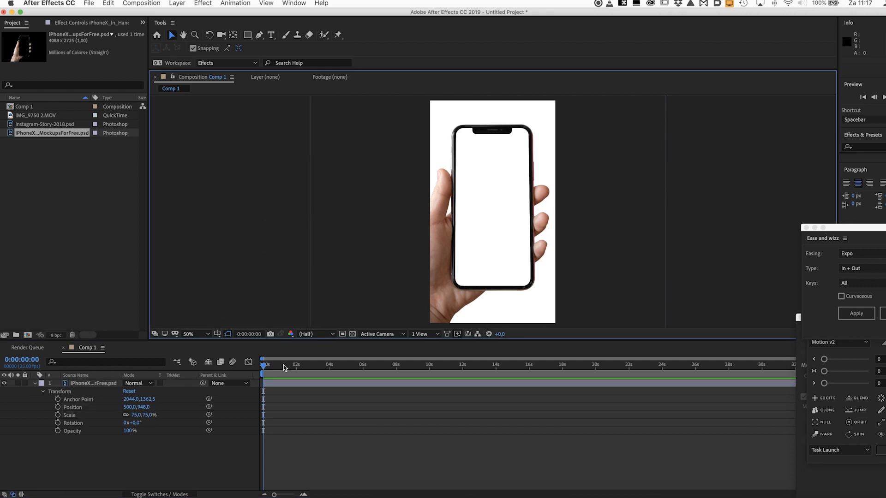
left_click(47, 124)
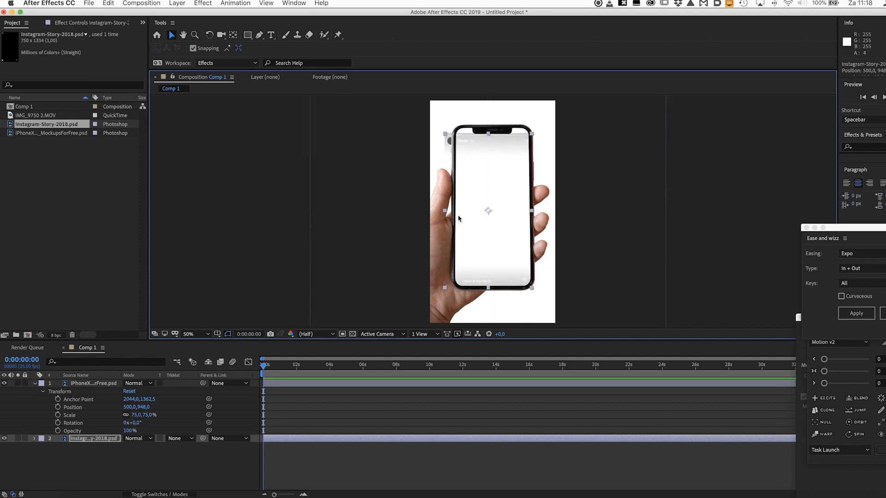
mouse_move(217, 494)
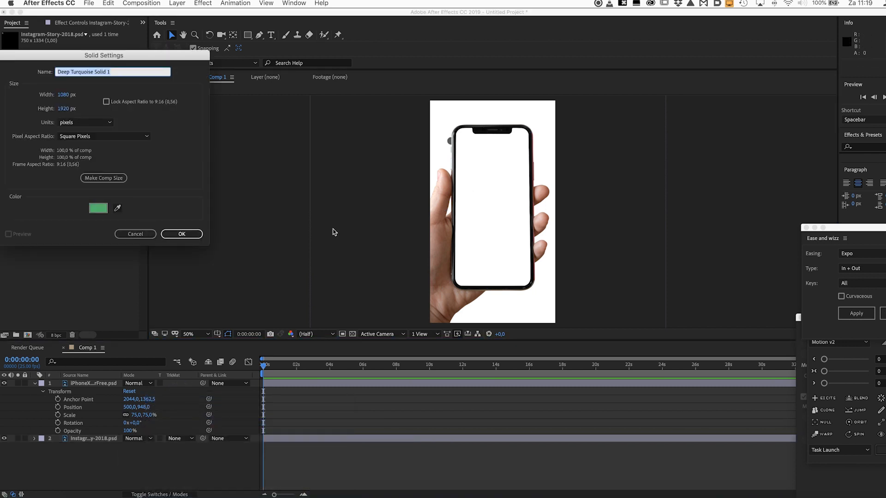
Step: Create the green solid, scale the story layer to 89, and duplicate it
left_click(181, 234)
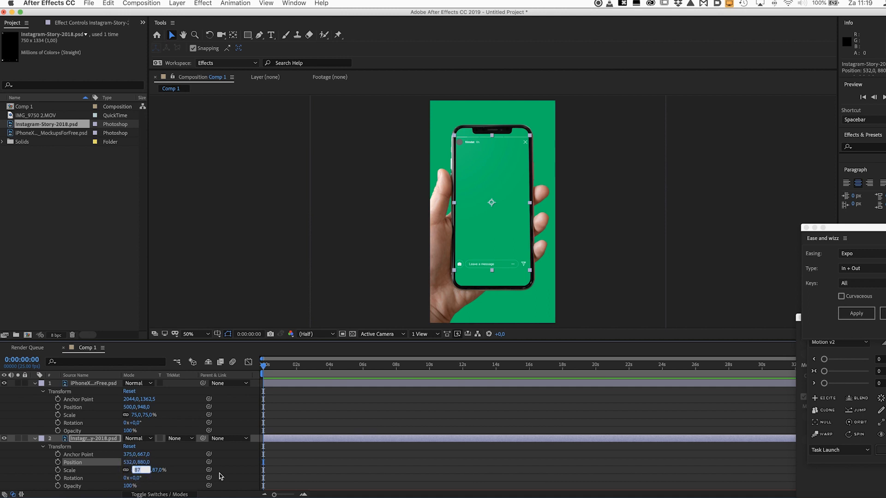
type("89")
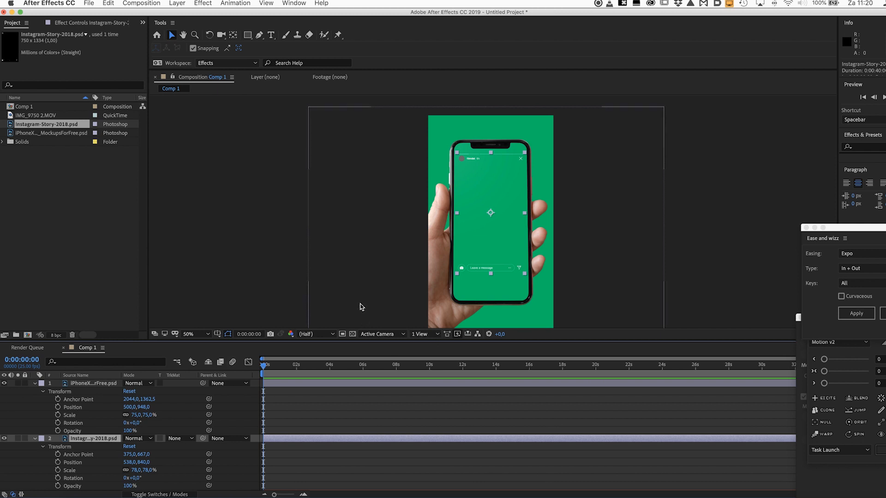
key("cmd+d")
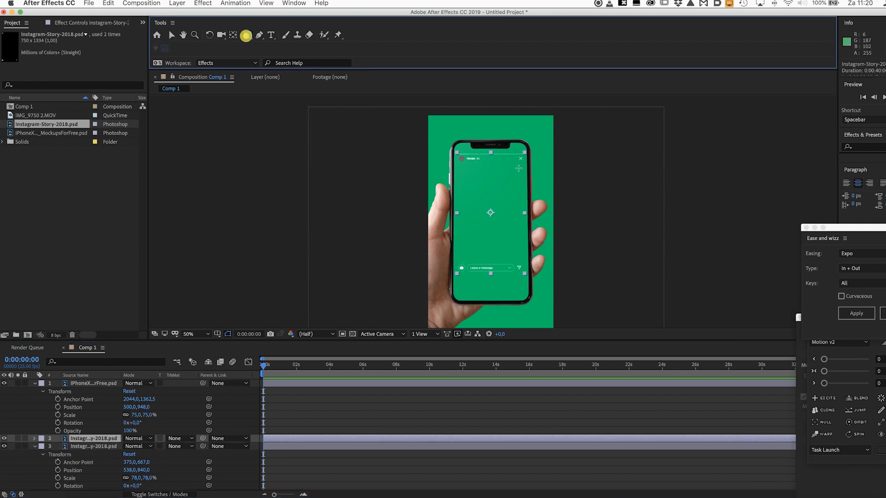
Step: Mask one story copy to its header and the other to its message bar
left_click_drag(443, 150, 532, 168)
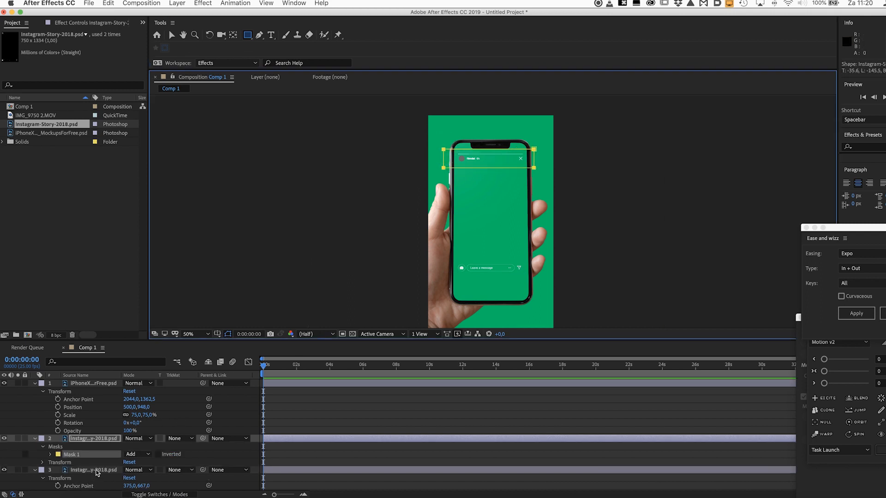
left_click(93, 470)
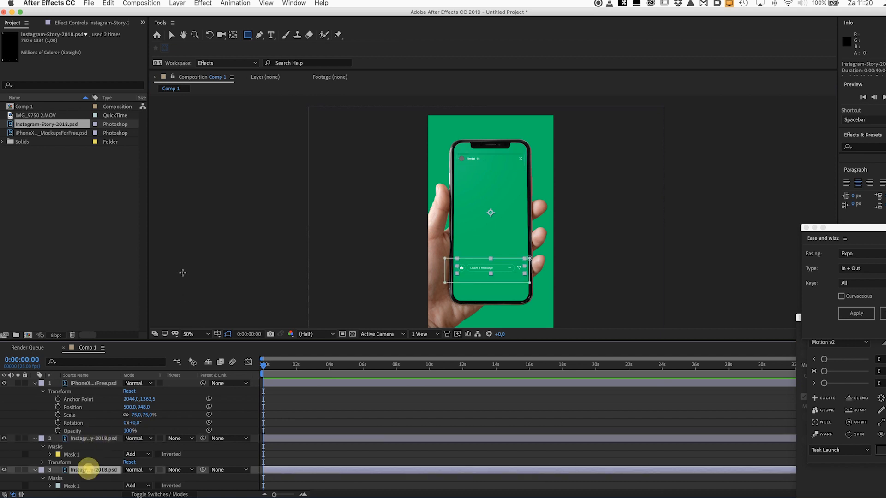
left_click(172, 35)
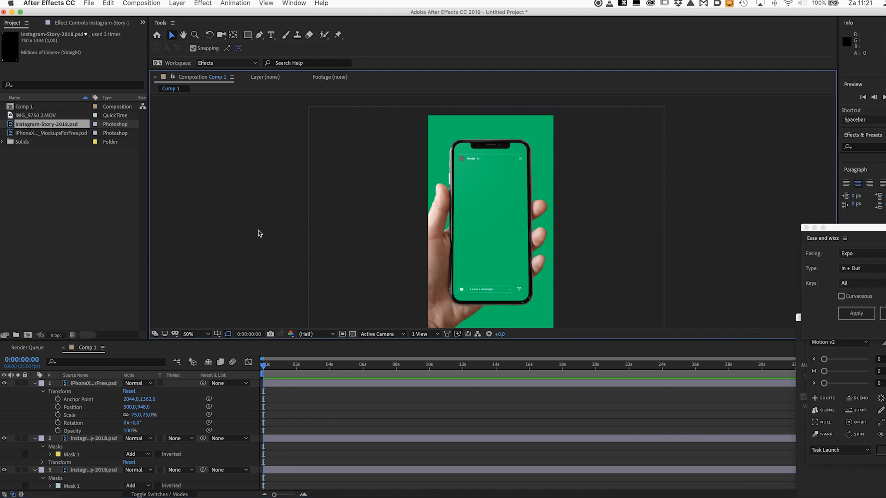
Step: Add IMG_9750 2.MOV, scale it to 36% inside the phone screen, and preview playback
left_click(189, 335)
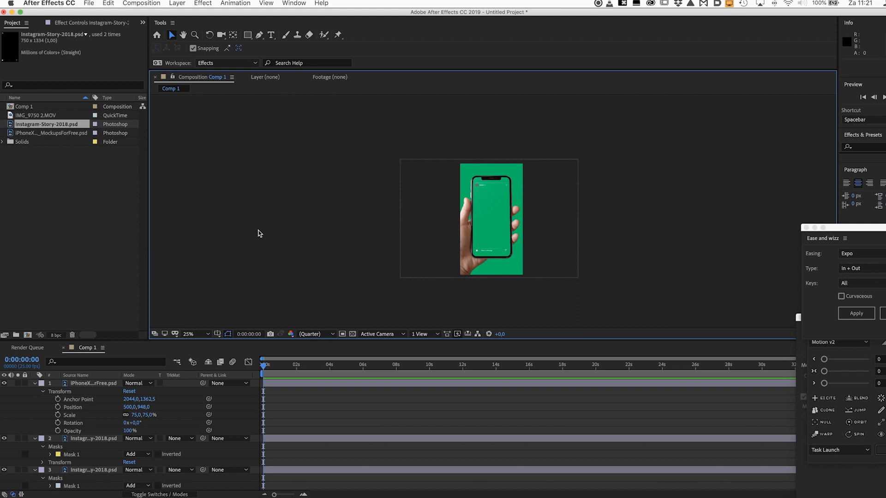
left_click(189, 334)
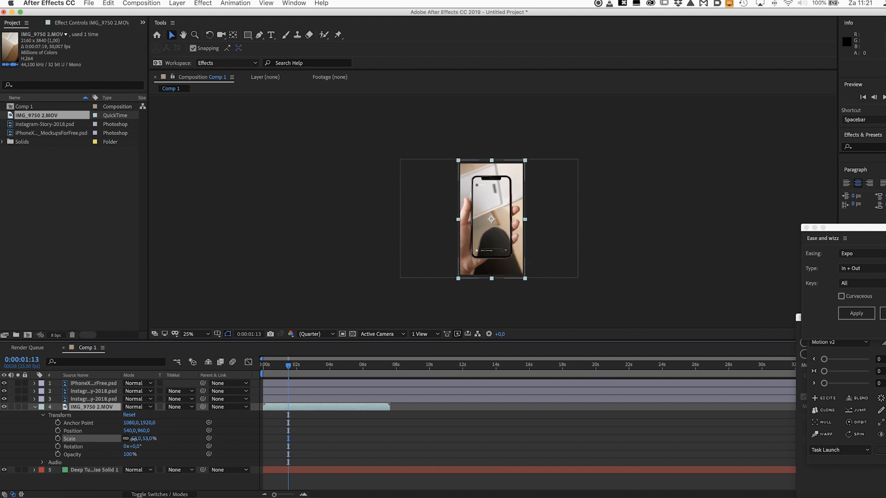
left_click_drag(138, 439, 130, 438)
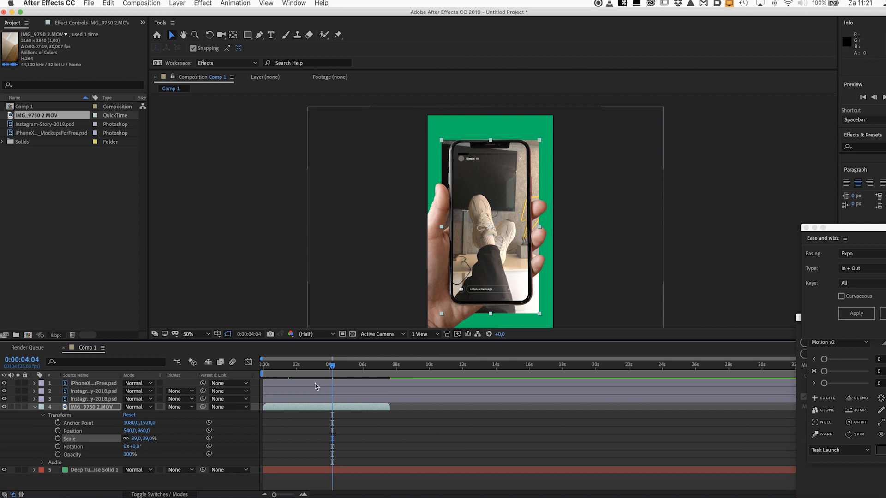
mouse_move(239, 428)
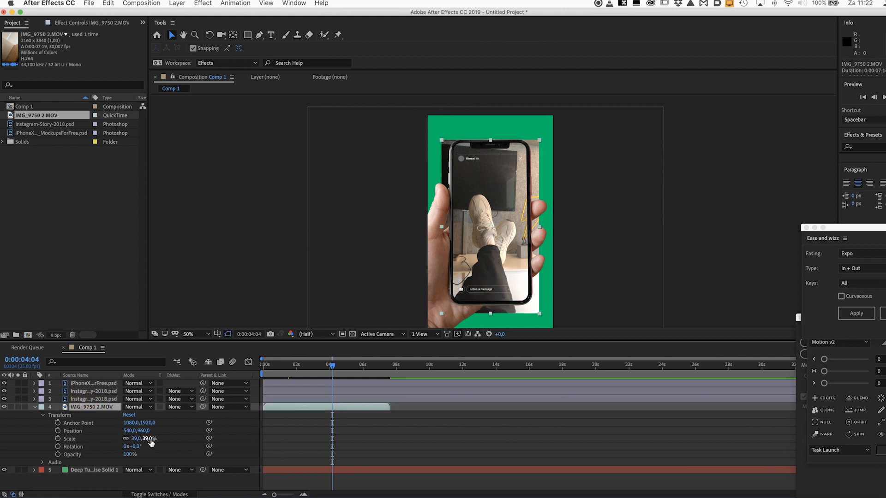
left_click_drag(146, 438, 138, 438)
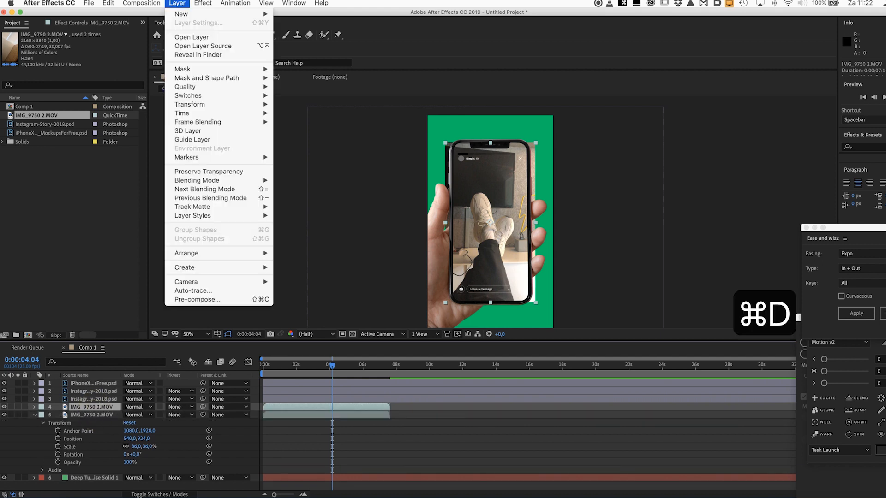
mouse_move(182, 113)
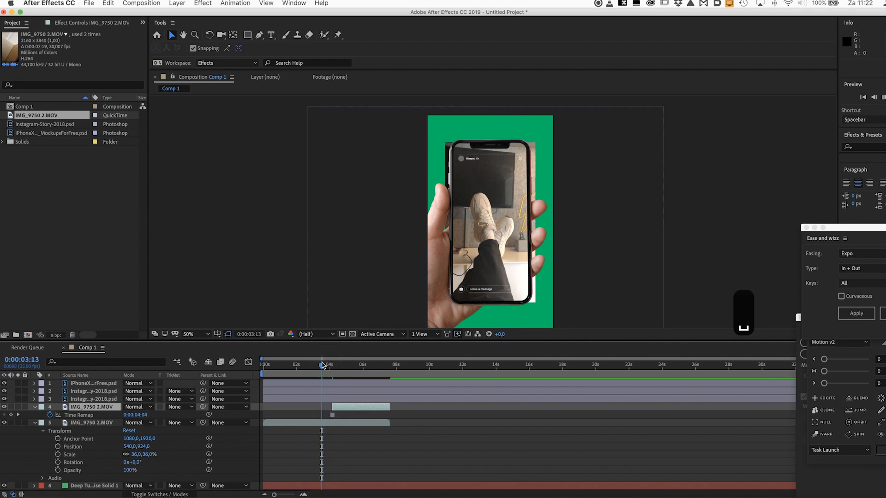
key("space")
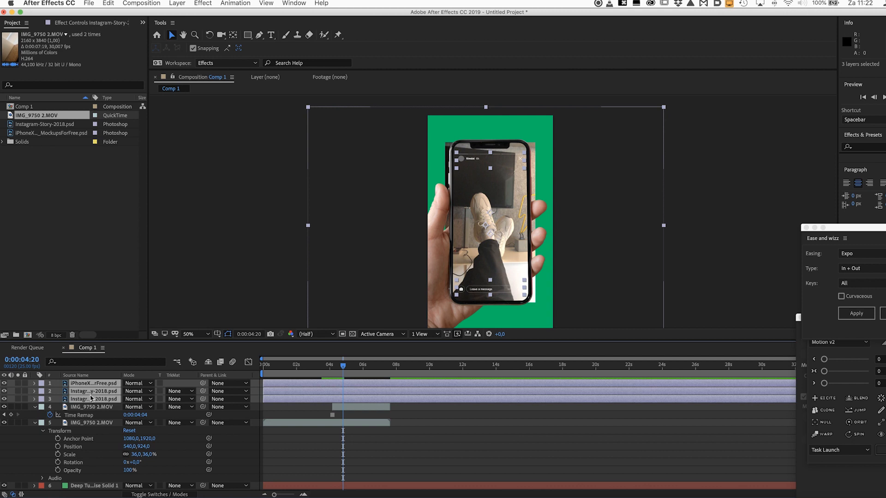
mouse_move(94, 400)
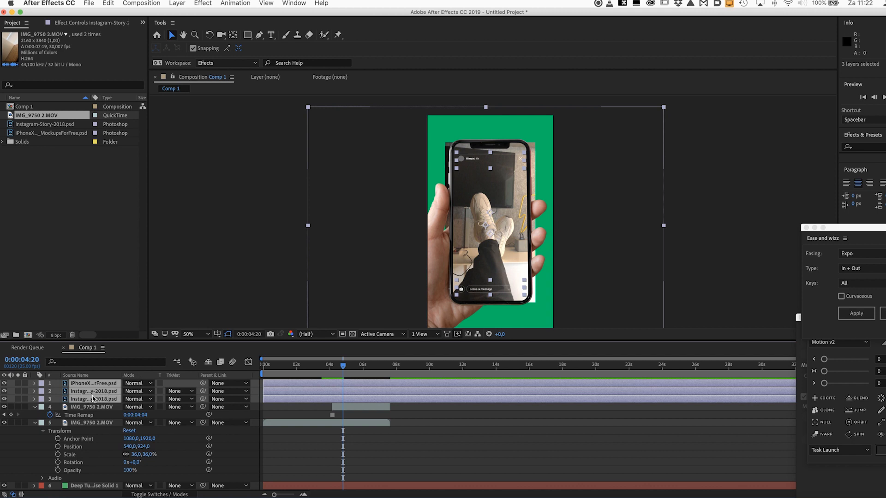
Step: Precompose the mockup layers as Iphone and keyframe it sliding up from 540,2614
right_click(92, 398)
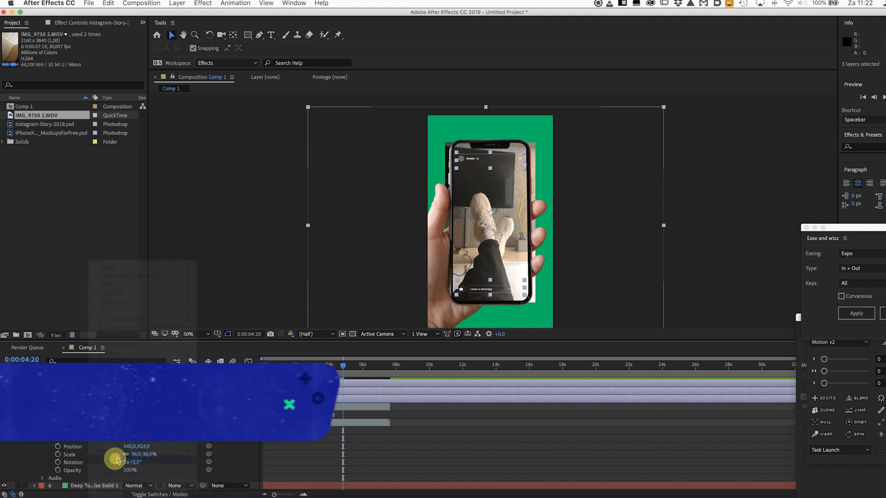
key("cmd+shift+c")
type("iphone")
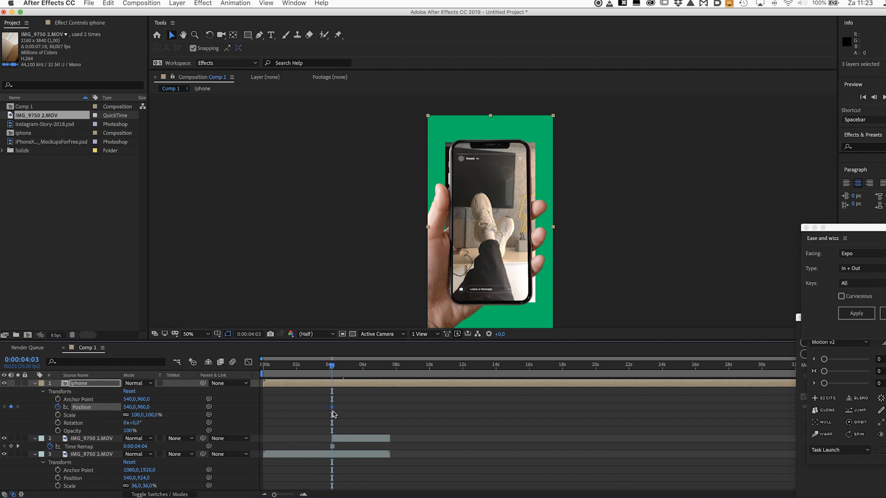
mouse_move(360, 353)
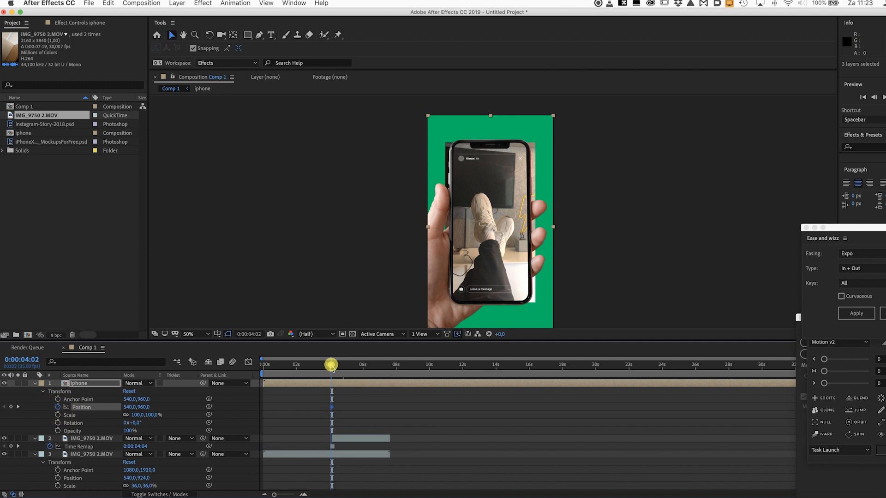
left_click_drag(332, 365, 325, 364)
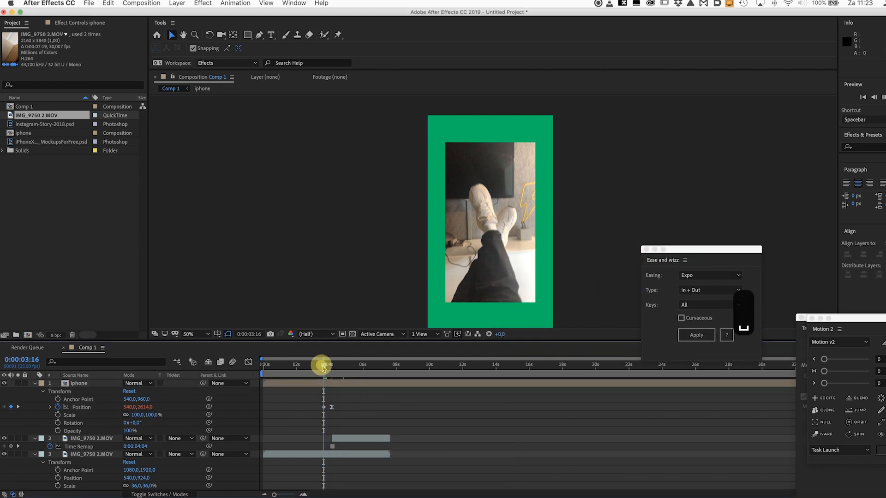
left_click_drag(324, 365, 344, 365)
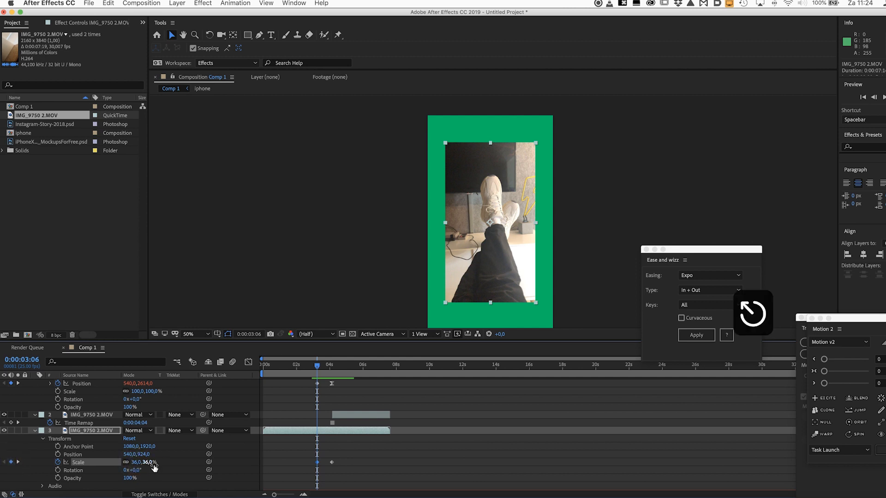
Step: Keyframe the video scale between 36% and about 52% and apply Easy Ease
left_click_drag(142, 461, 153, 461)
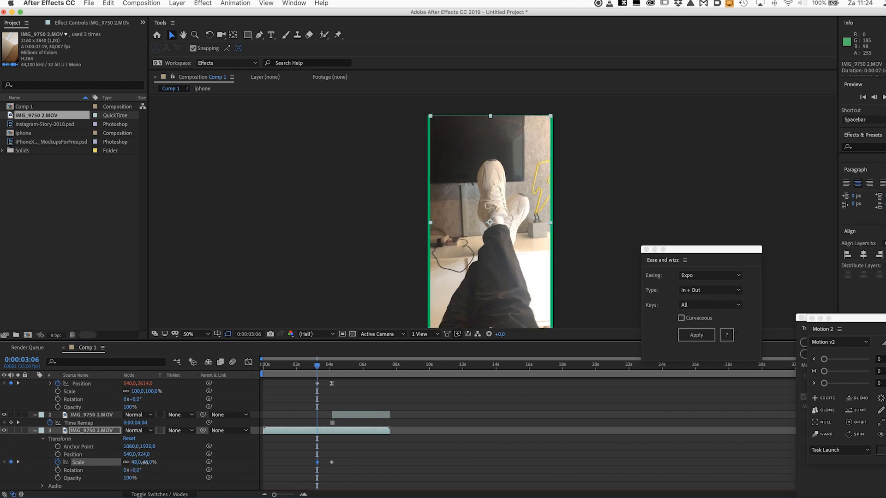
left_click_drag(140, 463, 144, 463)
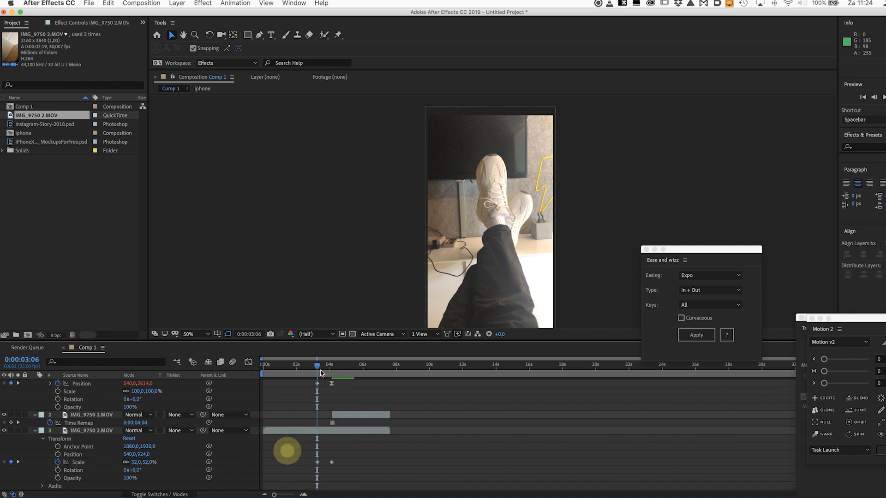
key("space")
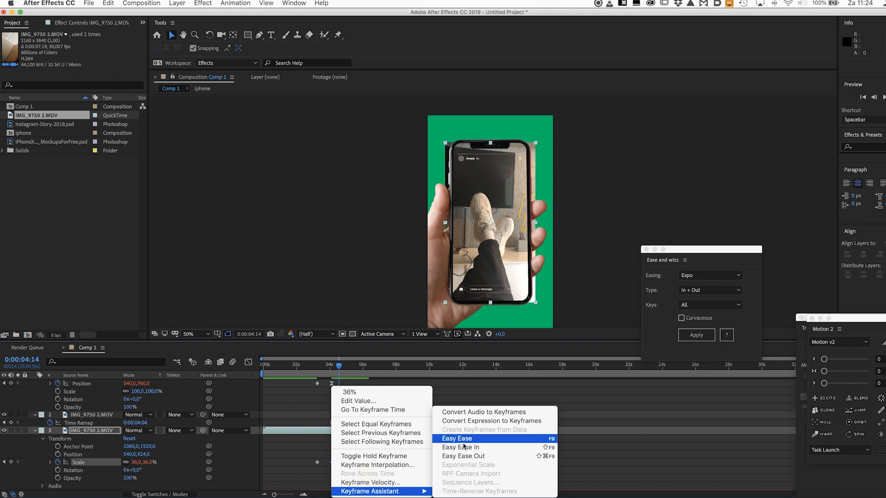
left_click(457, 438)
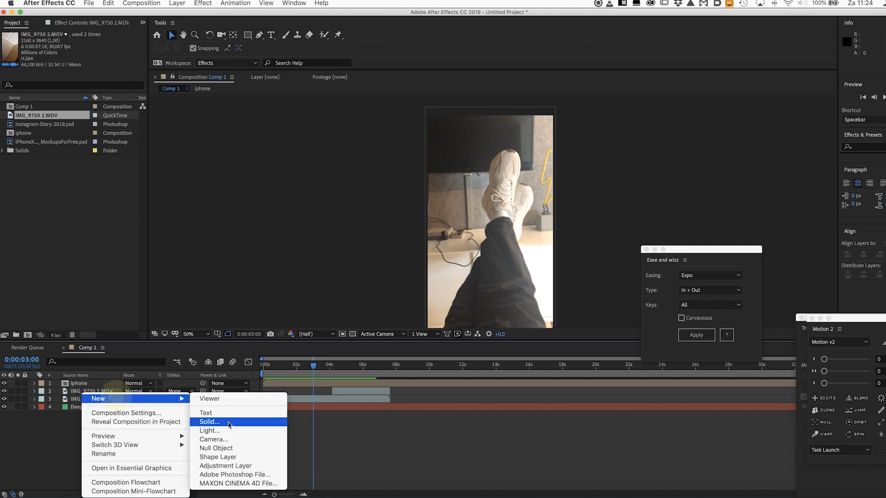
Step: Create a yellow solid and duplicate it into TOP, BOTT, RIGHT and LEFT
left_click(209, 423)
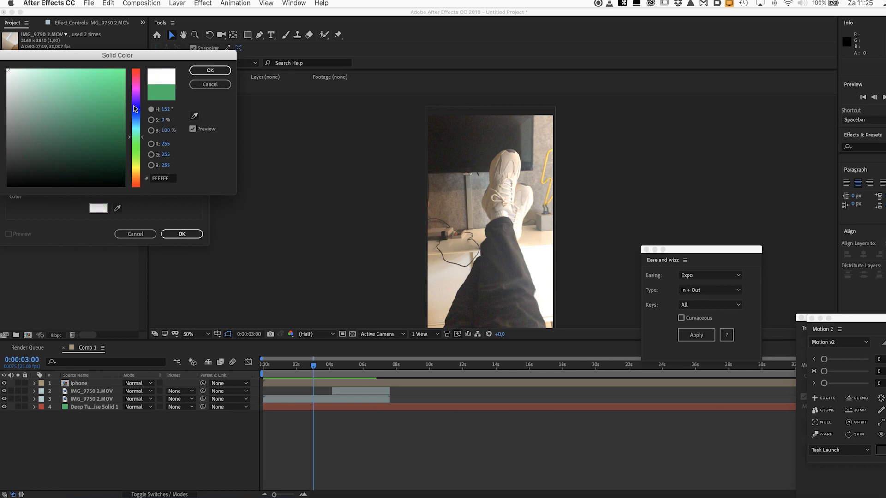
left_click(63, 69)
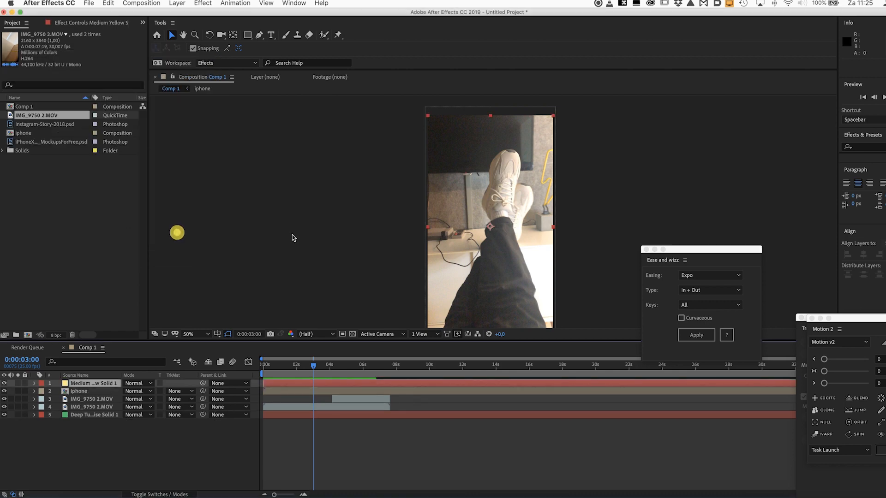
right_click(76, 383)
type("TOP")
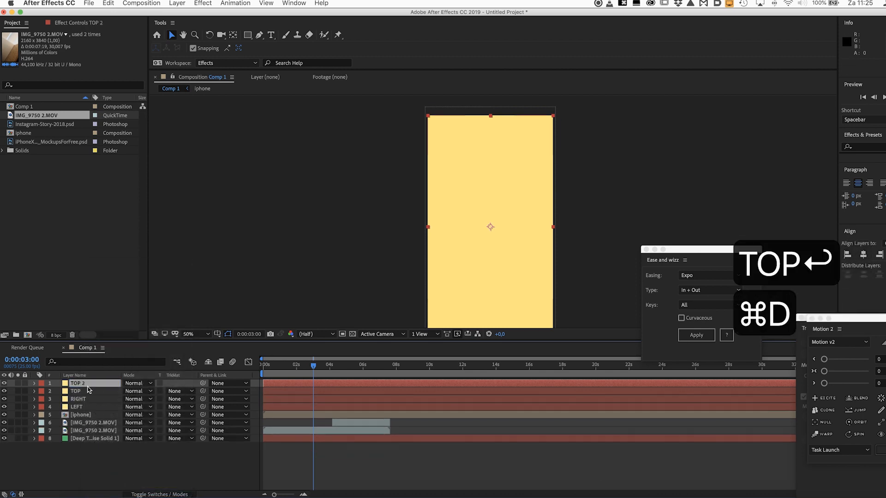
type("BOTT")
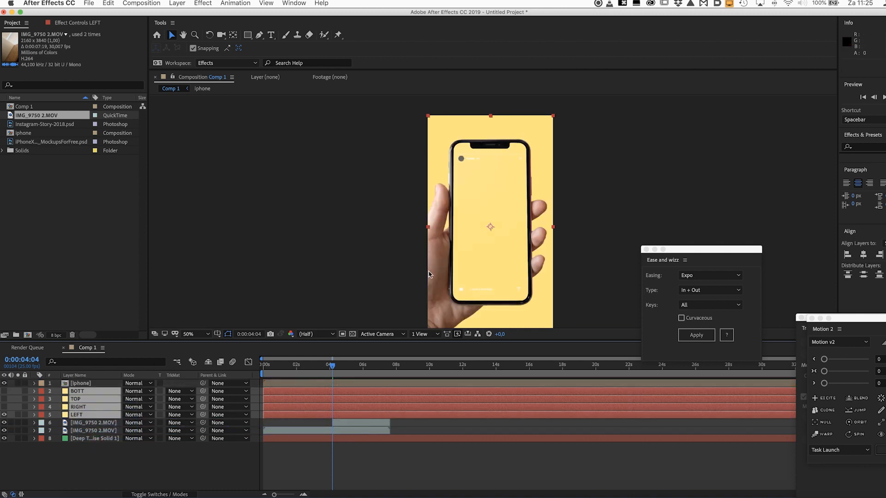
left_click(78, 415)
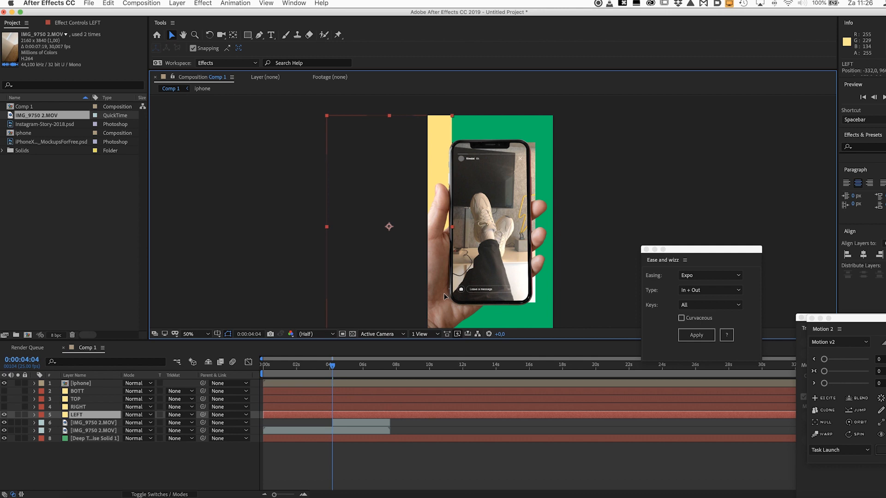
Step: Select the RIGHT solid and slide it outward beside the phone
left_click(78, 407)
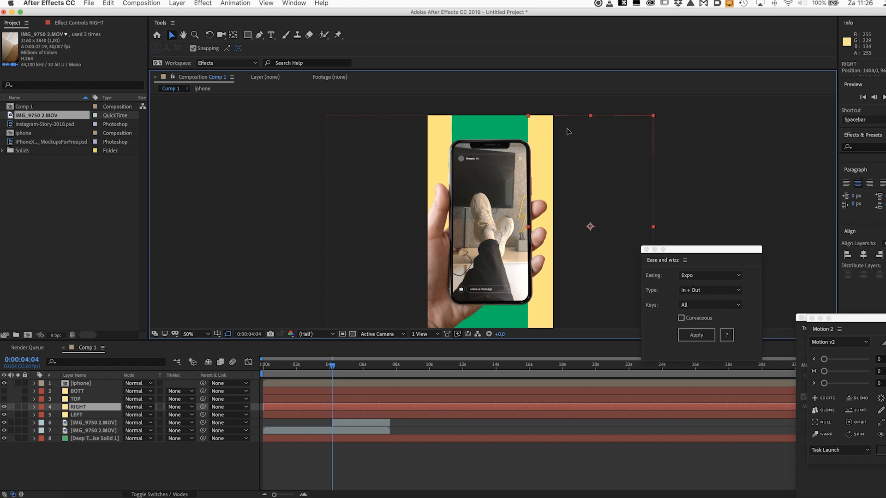
left_click(76, 399)
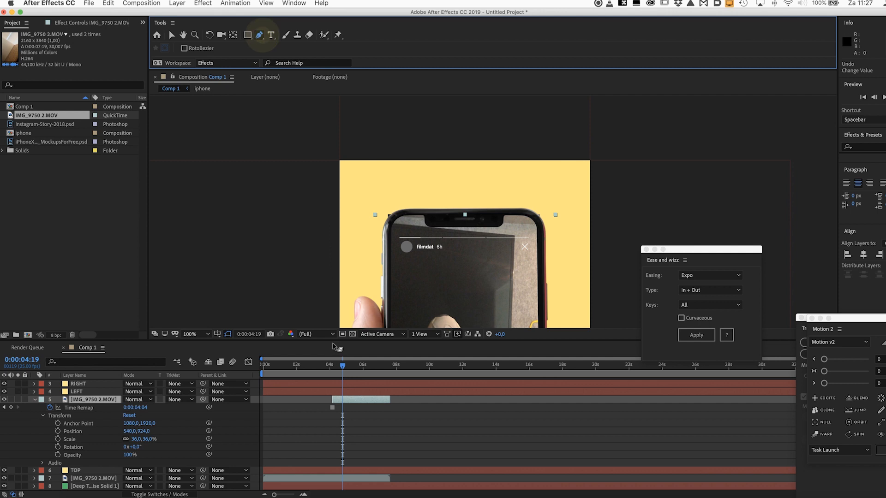
Step: Zoom the viewer to 200% and trace a Pen mask around the iPhone screen
left_click(191, 334)
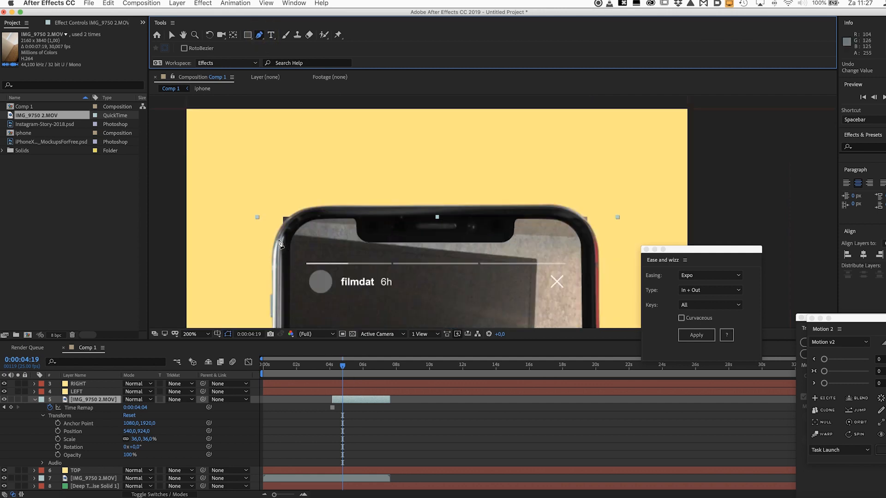
left_click(277, 239)
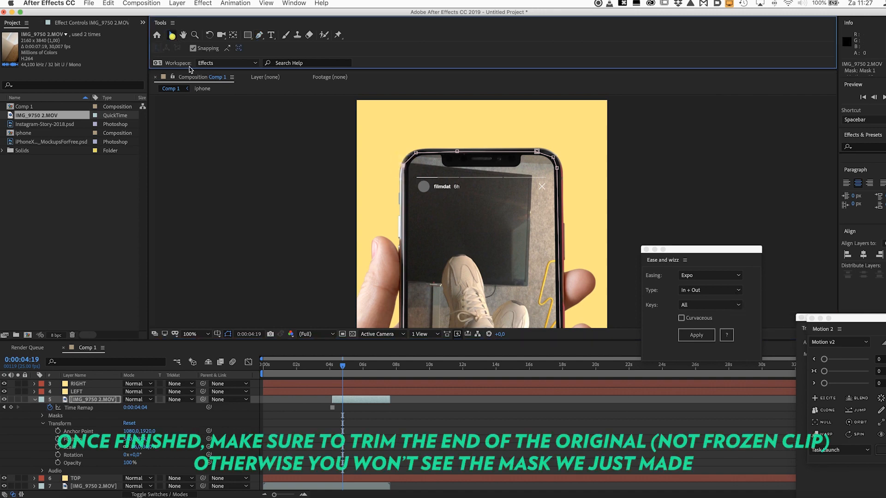
left_click_drag(342, 364, 325, 365)
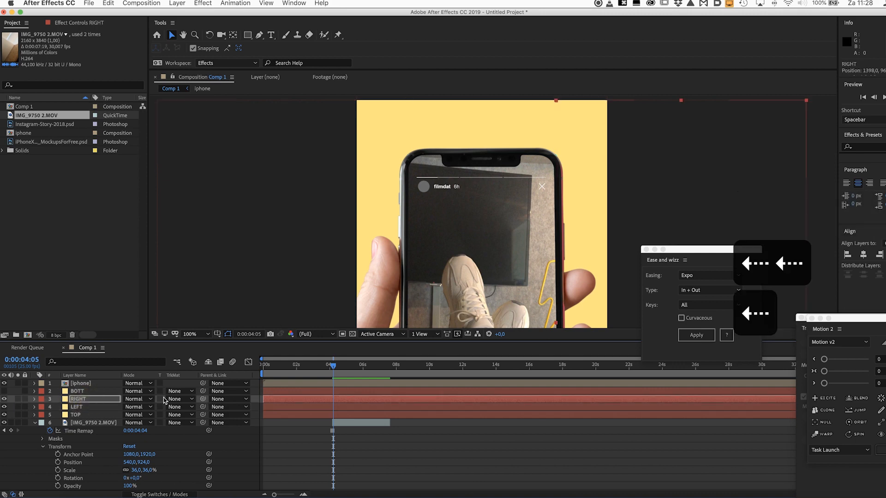
Step: Move the frozen IMG_9750 layer below TOP and trim the original clip's end
left_click(202, 334)
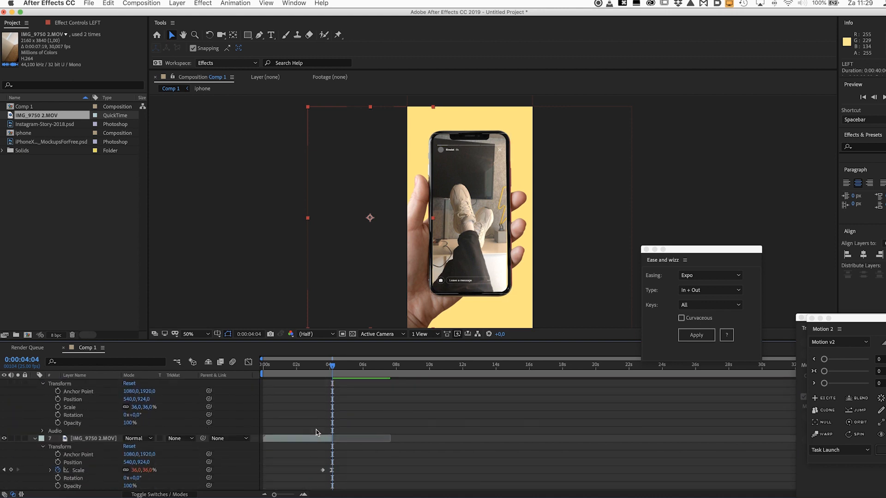
Step: Keyframe LEFT's position at 3:14 (offset to -555) and 4:04, with Easy Ease
left_click_drag(332, 365, 323, 365)
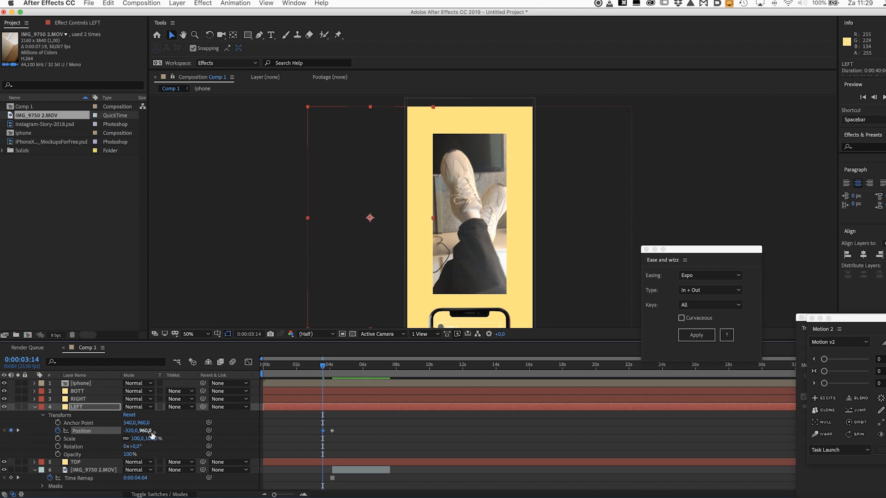
key("cmd+z")
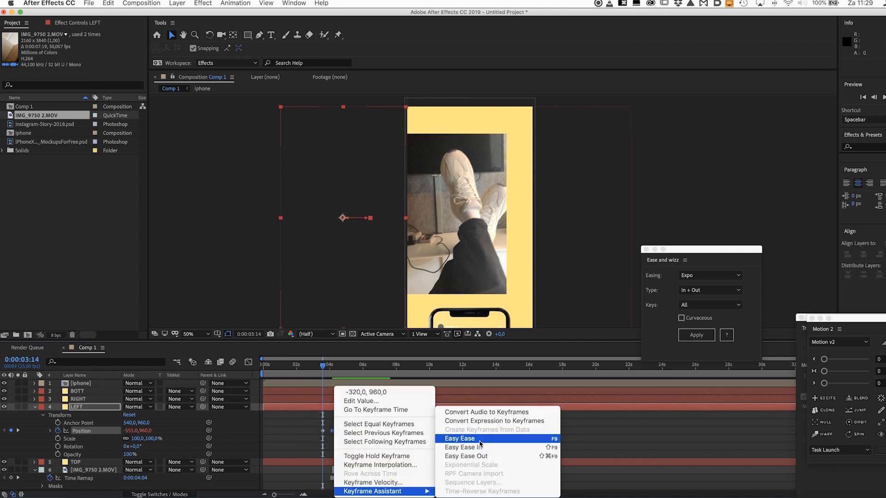
left_click(460, 438)
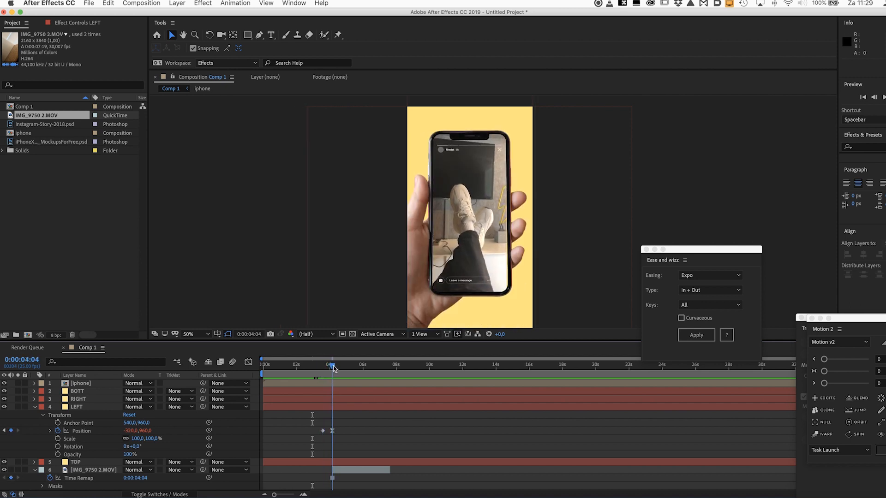
left_click(78, 399)
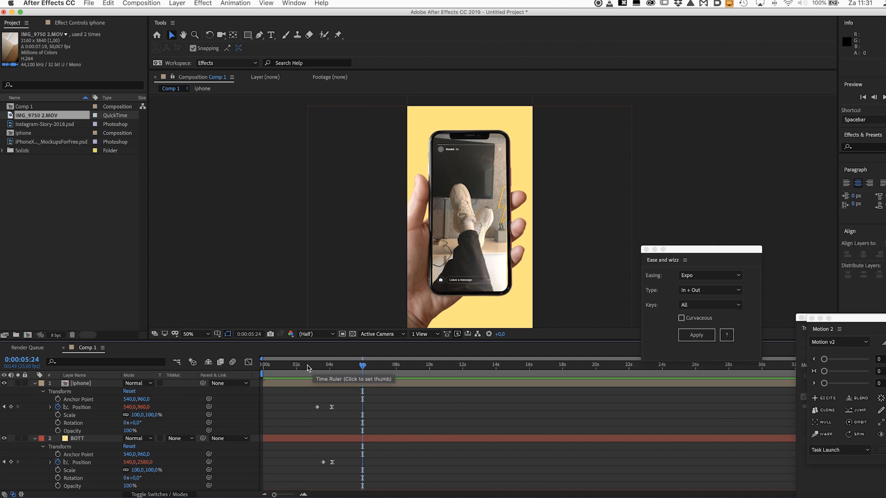
Step: Give BOTT and RIGHT eased position keyframes starting off-frame
left_click(322, 365)
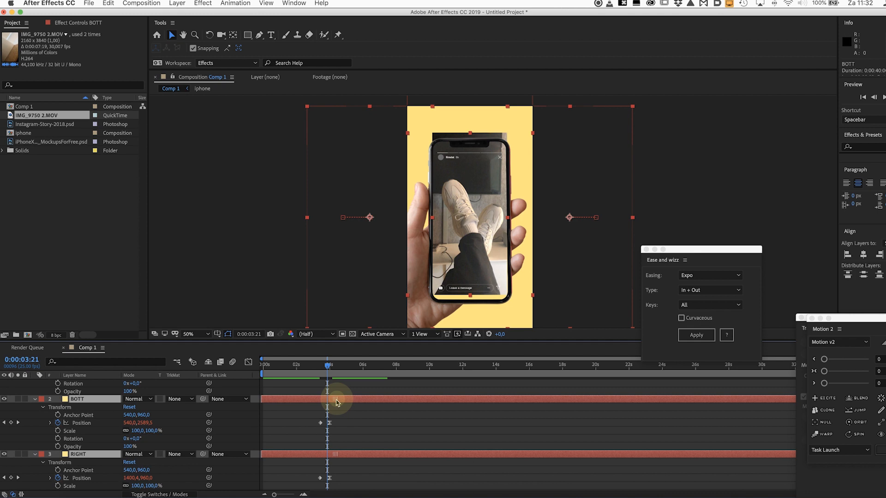
left_click_drag(327, 366, 314, 366)
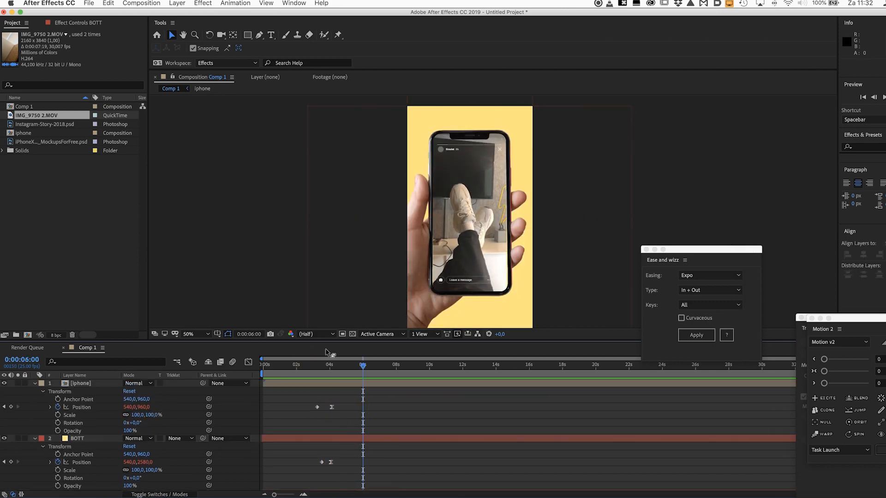
mouse_move(320, 371)
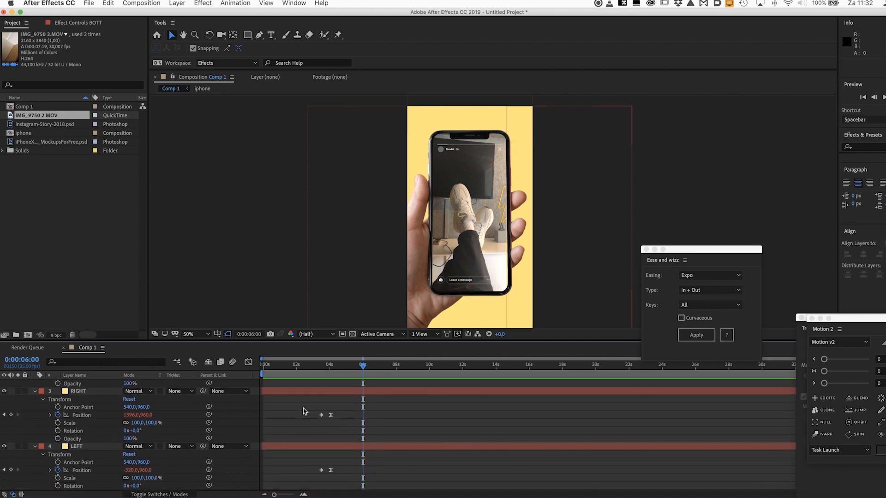
scroll("down", 3)
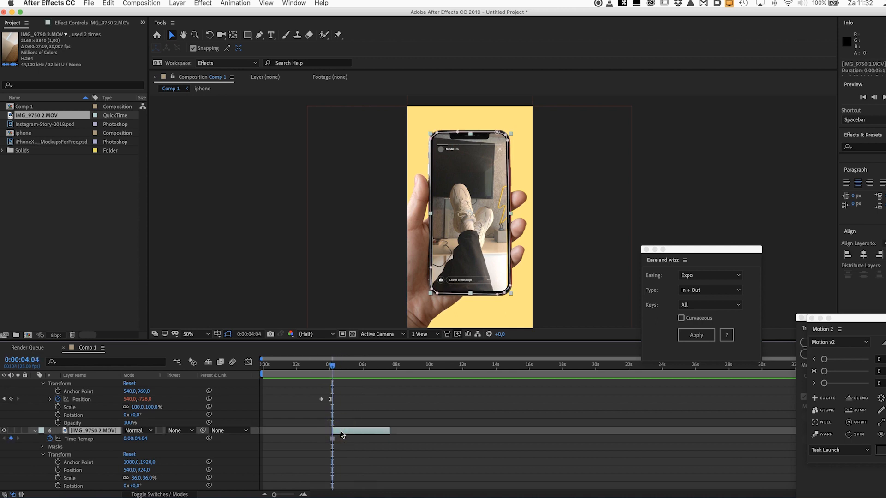
Step: Apply Brightness & Contrast to the frozen clip, keyframing Brightness 150 at 4:04 and 0 at 4:09
type("brightness")
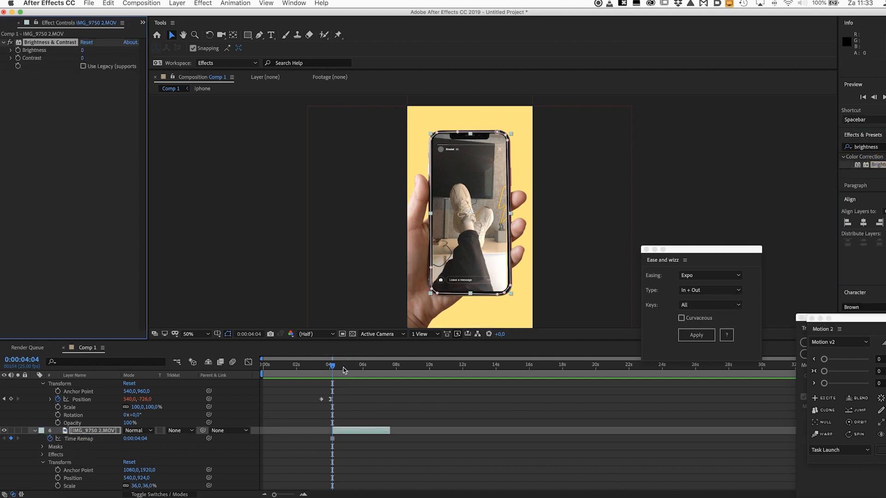
left_click(42, 455)
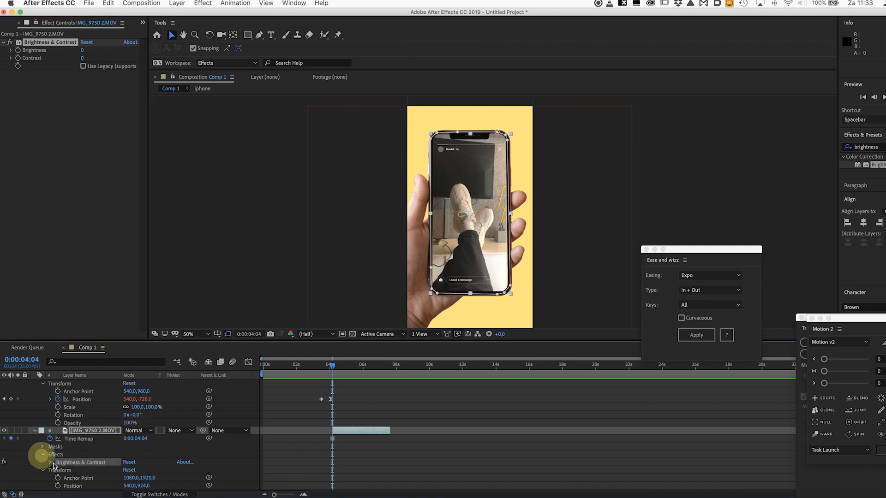
scroll("down", 3)
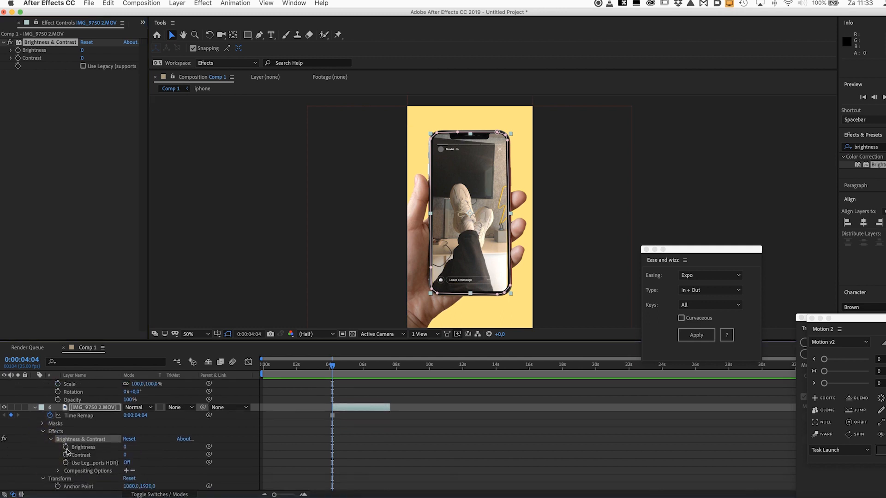
left_click(65, 448)
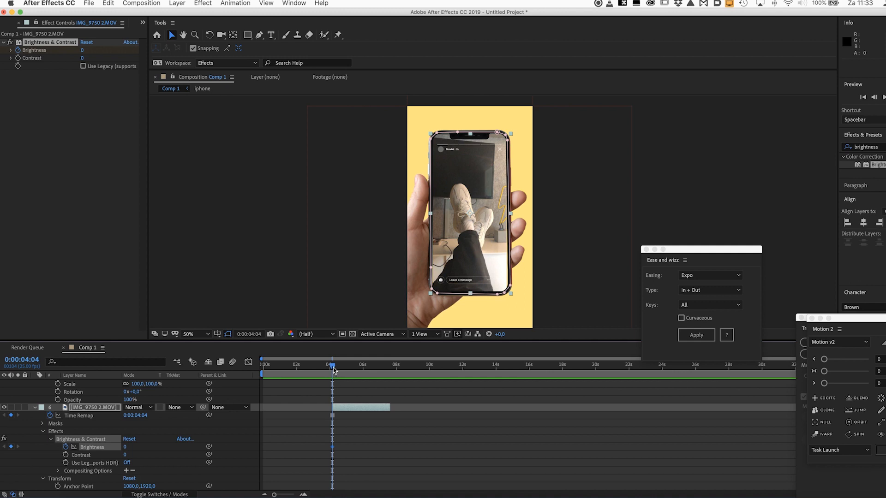
left_click_drag(332, 364, 337, 365)
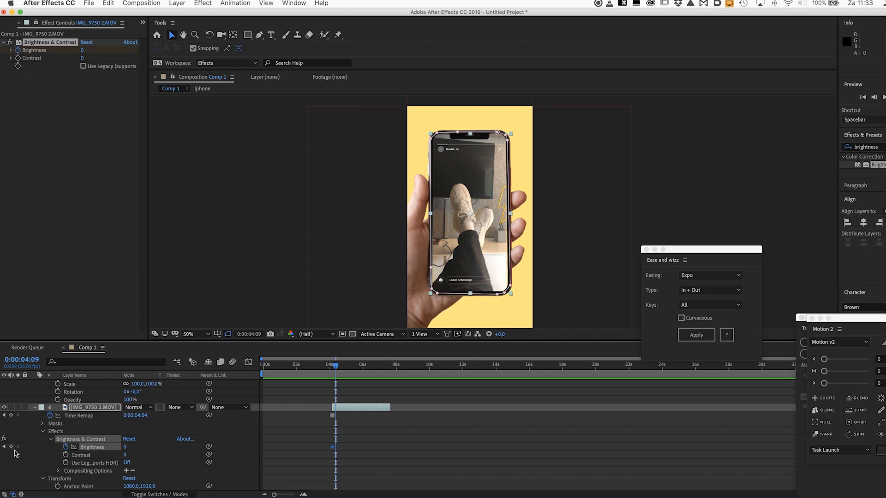
mouse_move(4, 447)
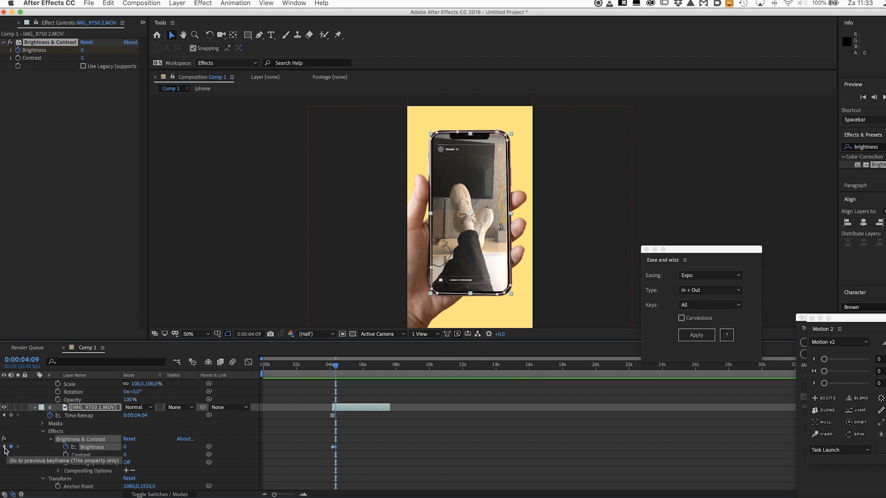
left_click(5, 447)
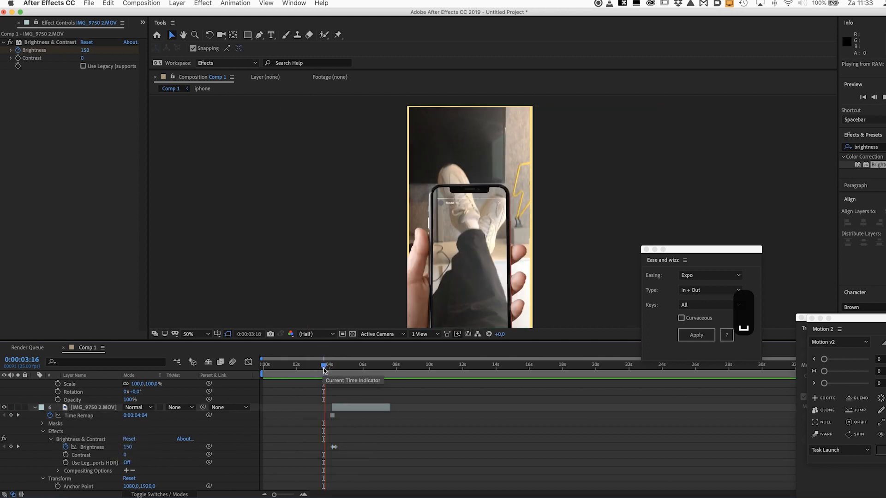
left_click_drag(324, 366, 314, 366)
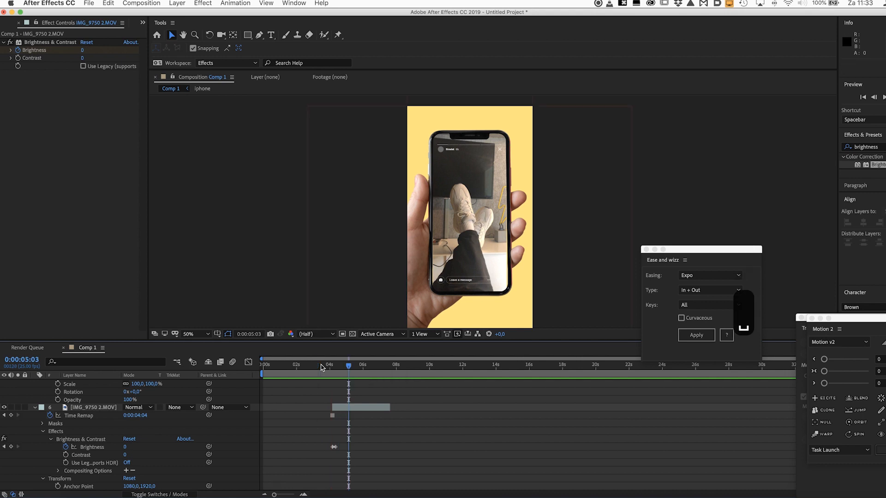
left_click(263, 365)
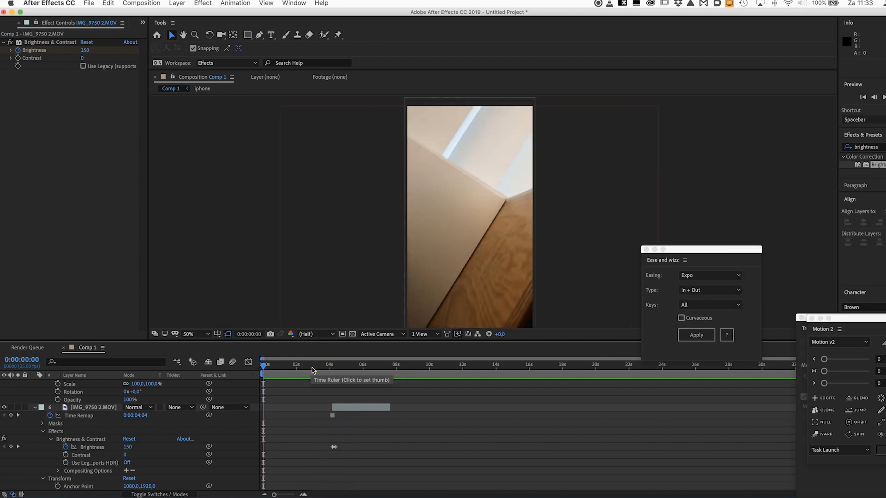